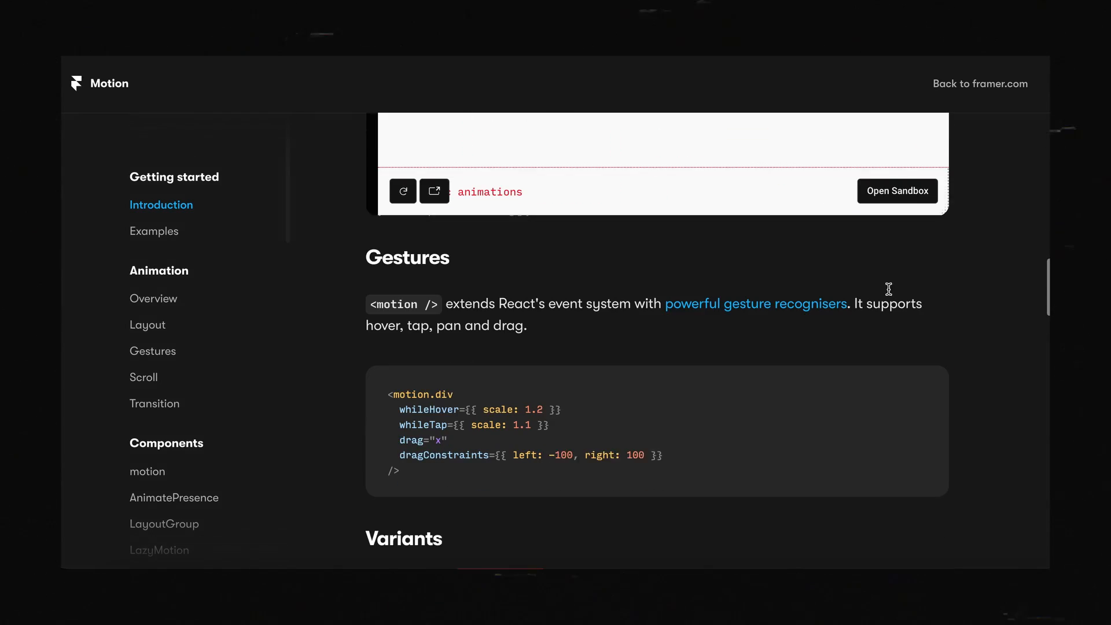
# Scroll the Framer Motion docs to the Gestures section with its motion.div example
pyautogui.click(153, 220)
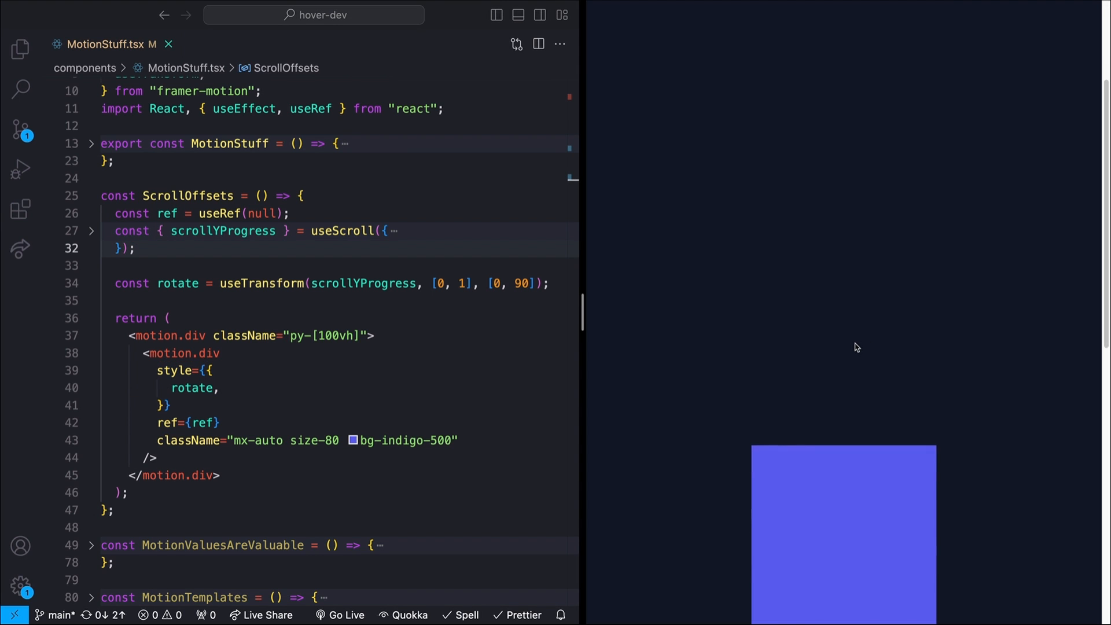
pyautogui.moveTo(924, 523)
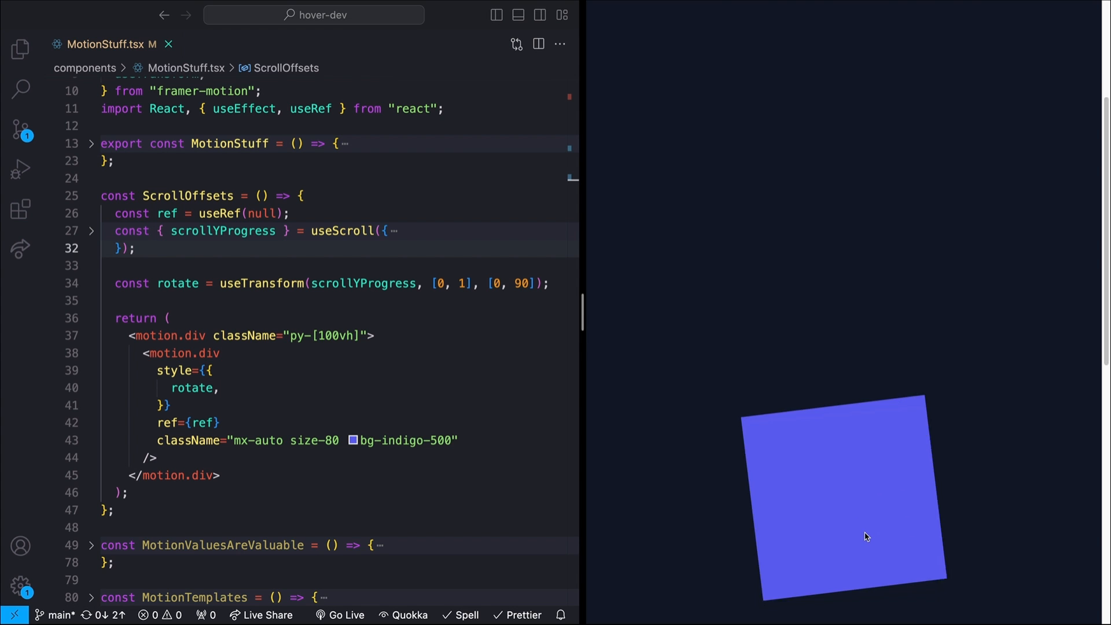
pyautogui.scroll(-3)
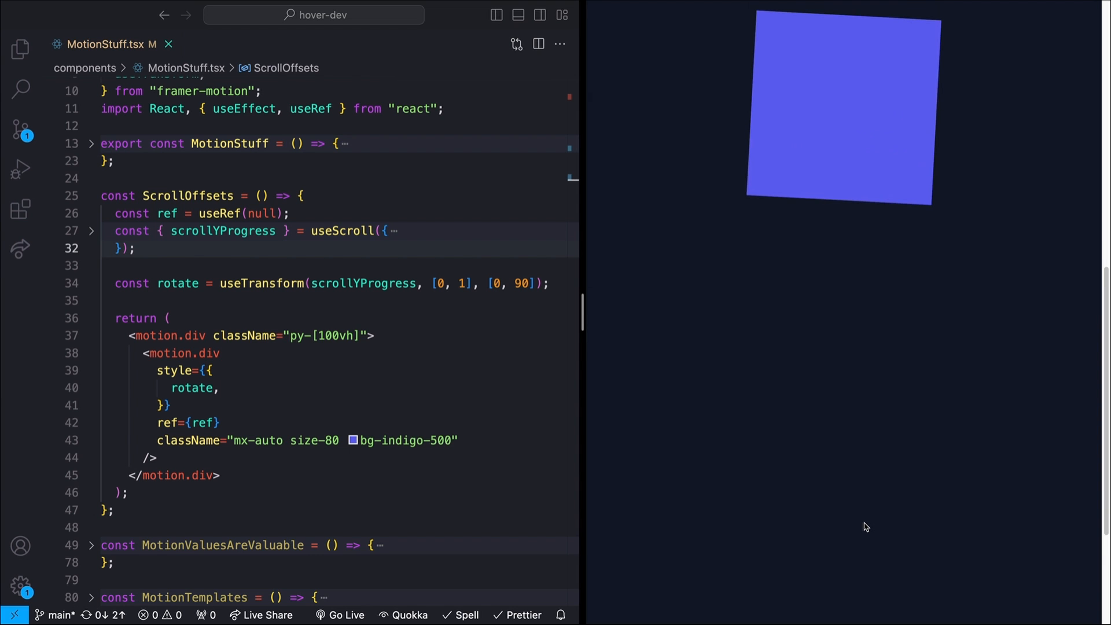
pyautogui.scroll(-3)
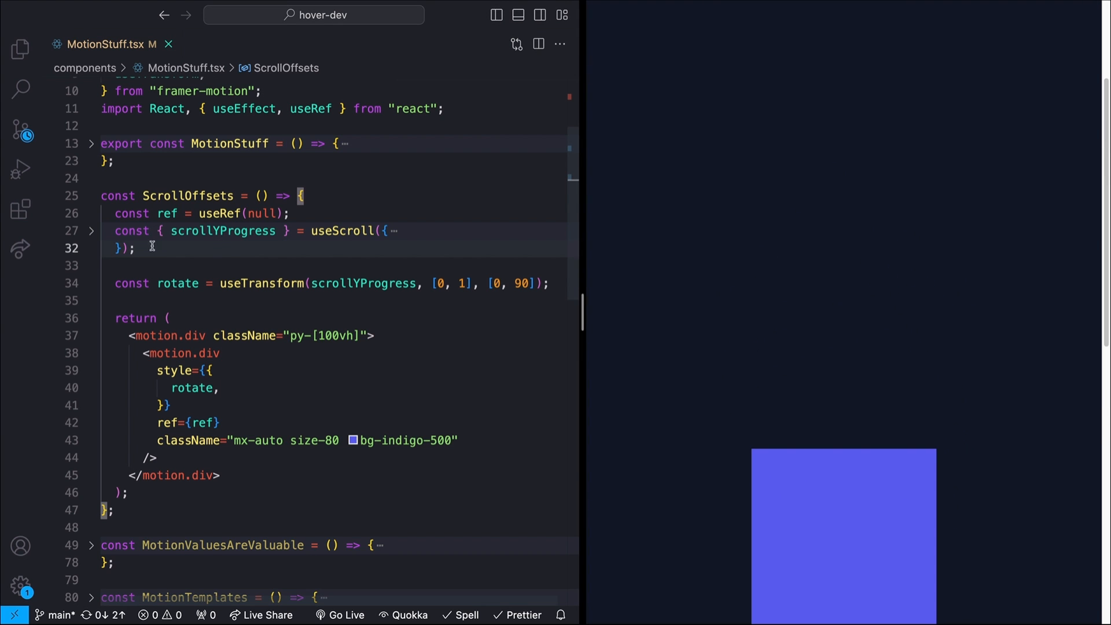
# Unfold the useScroll options in ScrollOffsets to edit target and offsets
pyautogui.click(92, 230)
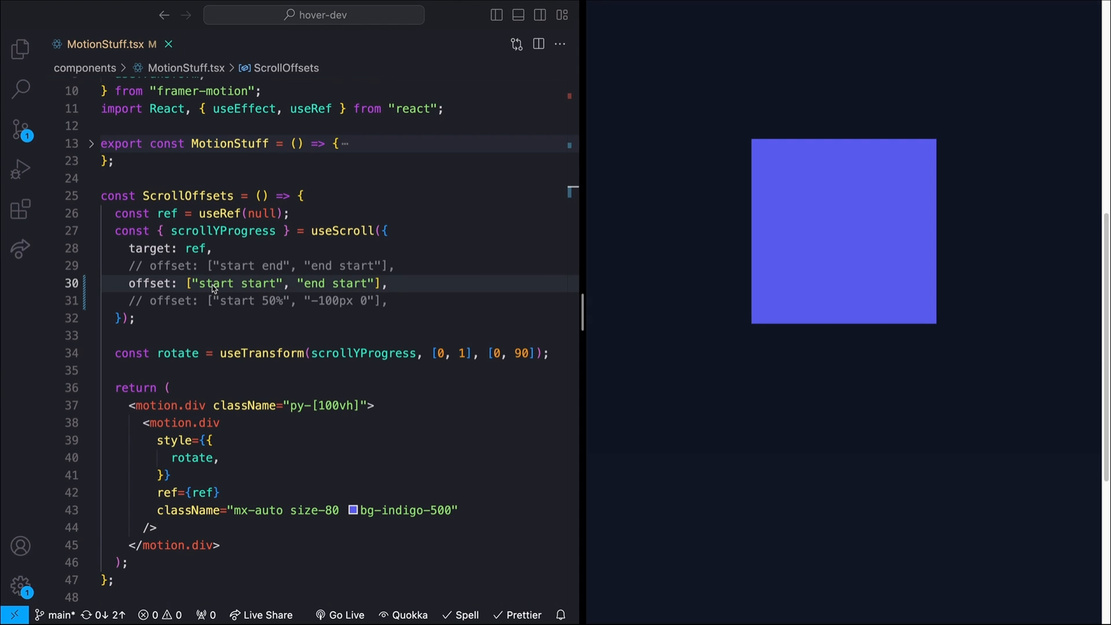
pyautogui.moveTo(256, 290)
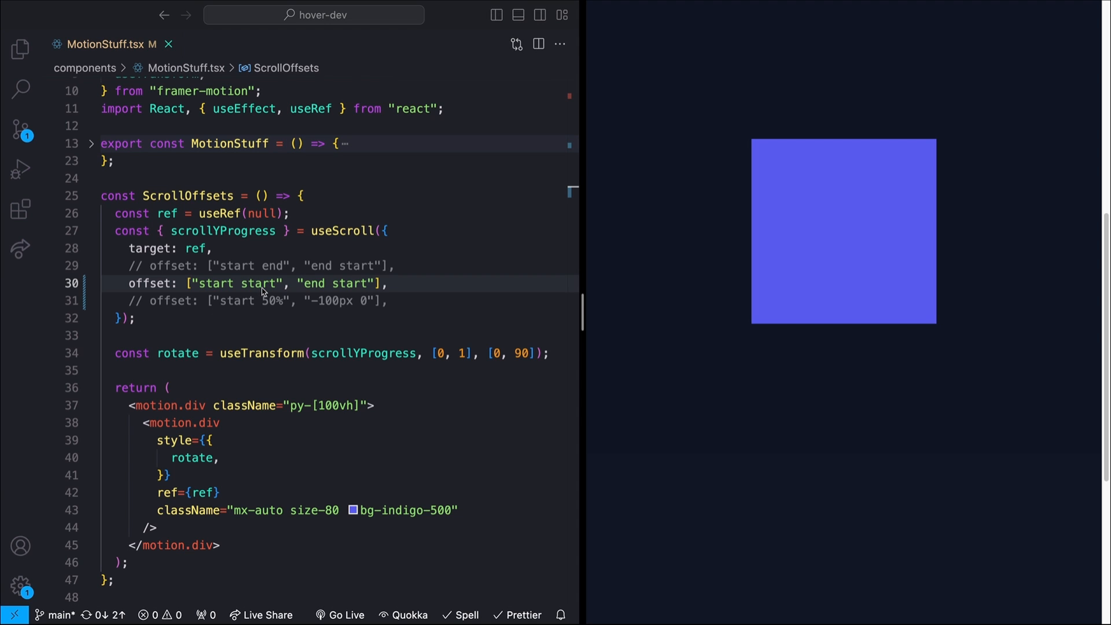
pyautogui.moveTo(314, 289)
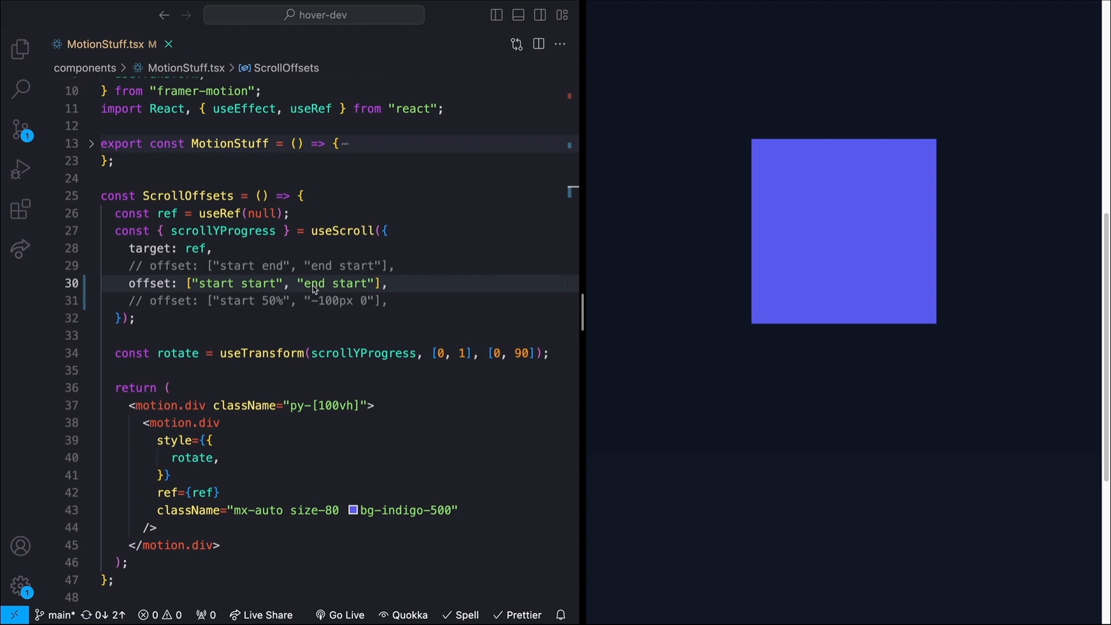
pyautogui.moveTo(359, 296)
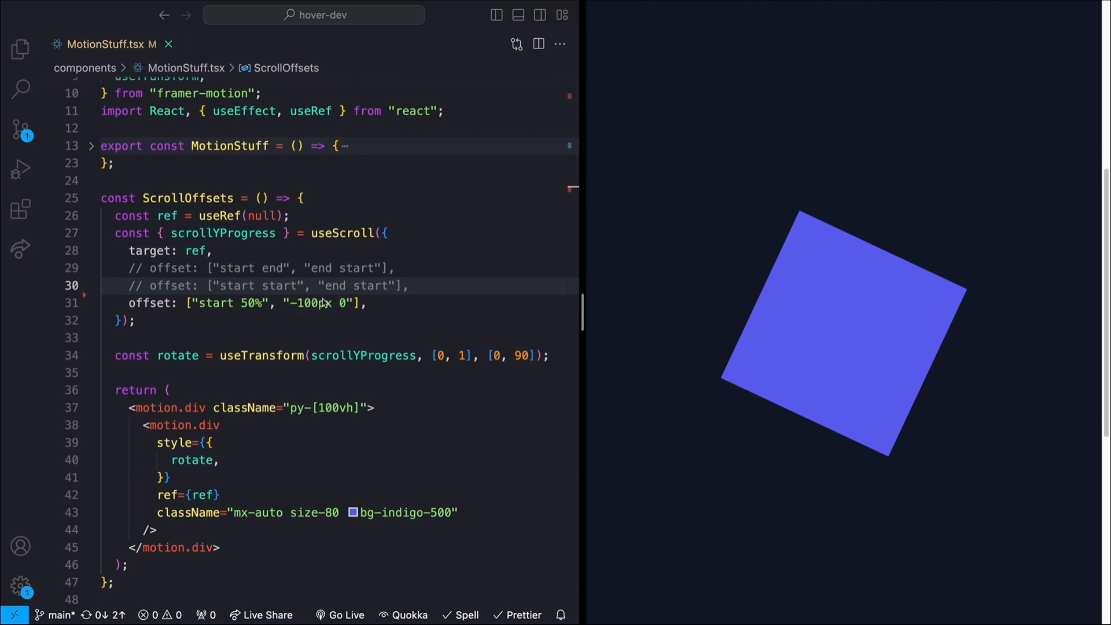
pyautogui.moveTo(348, 315)
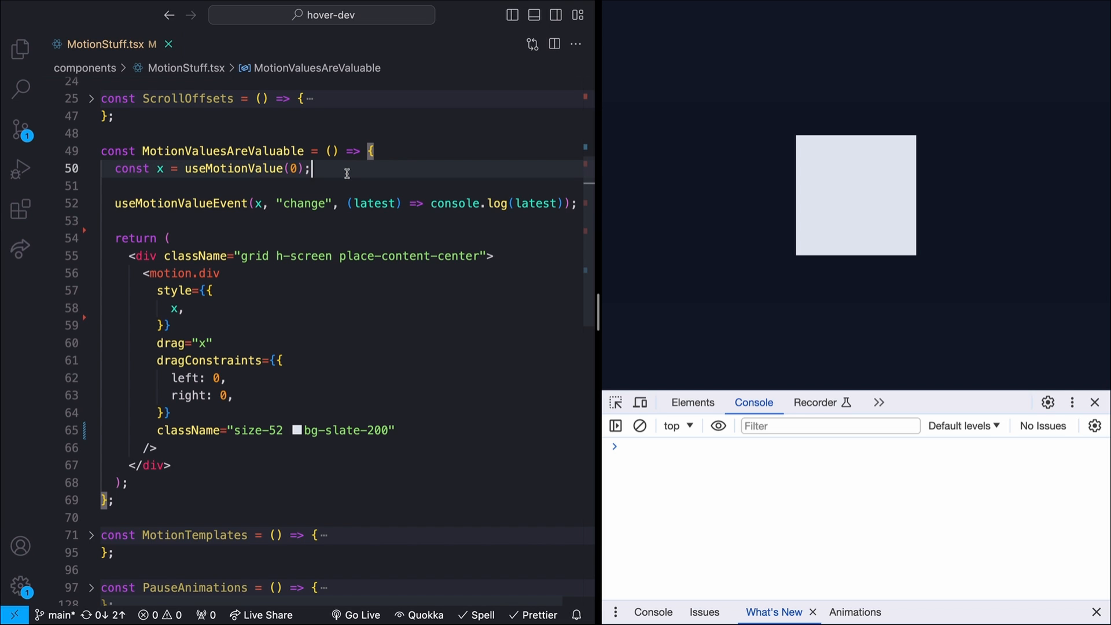
# Try out x.set(1023) on the motion value in MotionValuesAreValuable
pyautogui.write('x.')
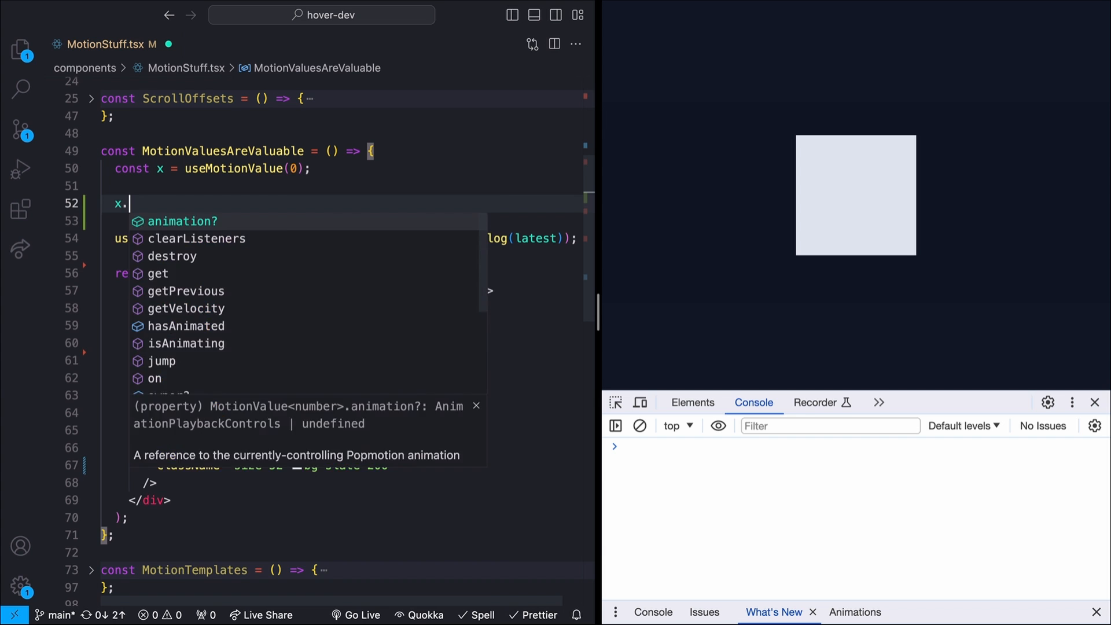
pyautogui.write('set(1023')
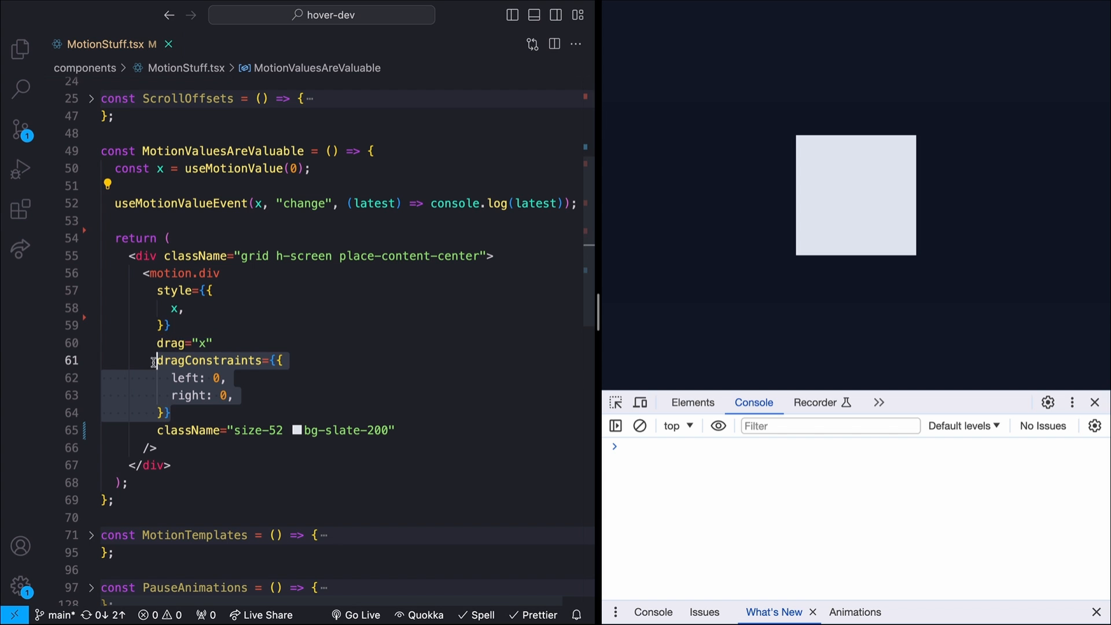
# Drag the slate box sideways in the preview so the console logs x values springing back to 0
pyautogui.moveTo(855, 195); pyautogui.dragTo(848, 194)
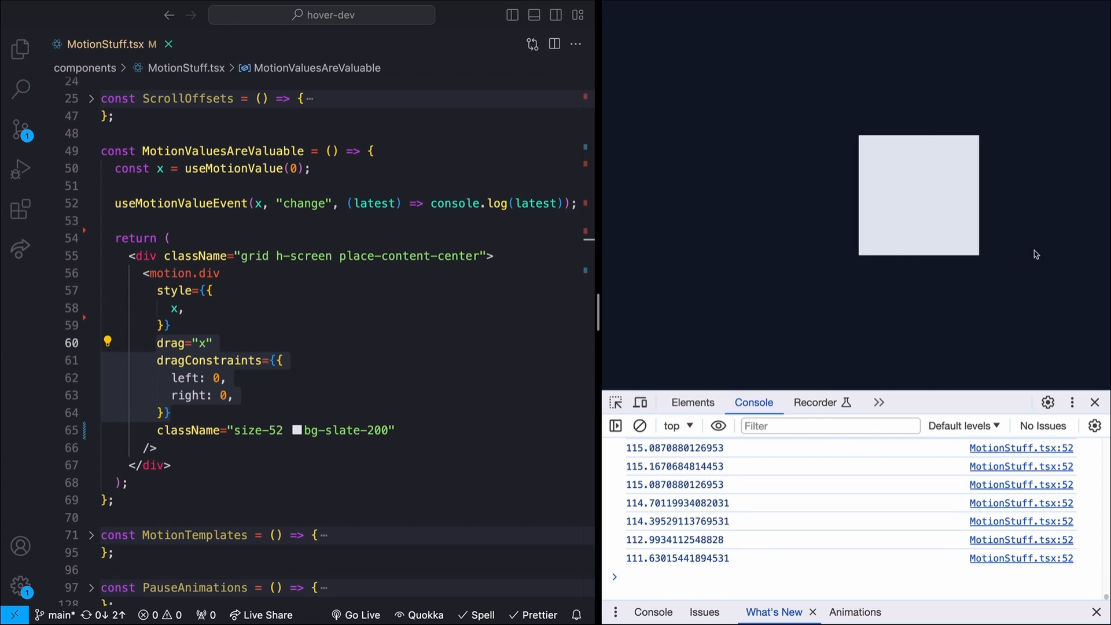
pyautogui.moveTo(918, 195); pyautogui.dragTo(855, 195)
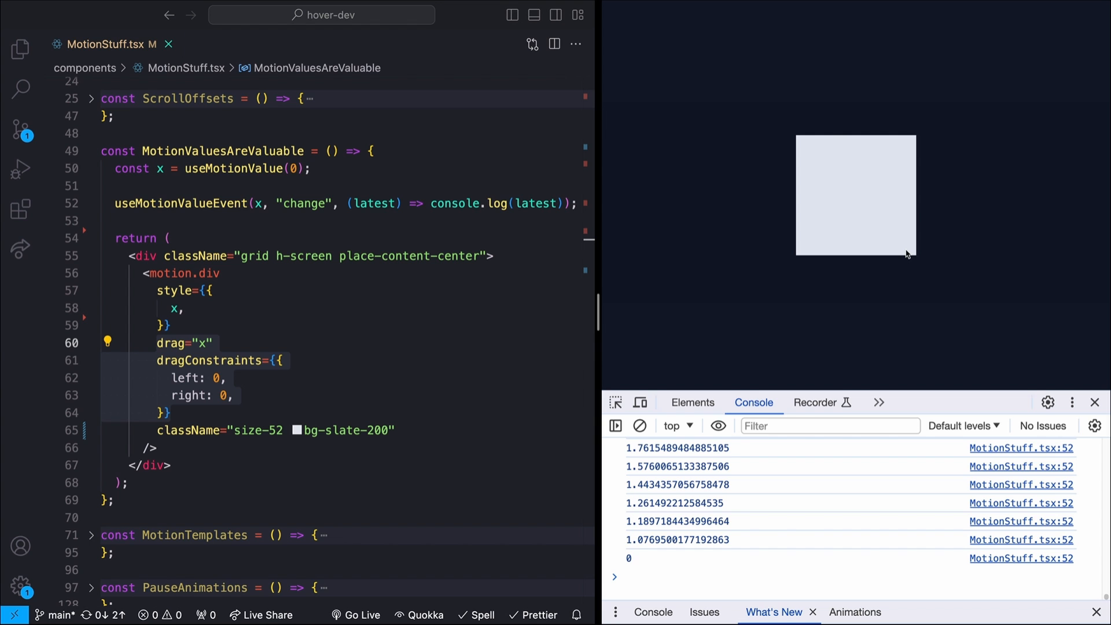
pyautogui.moveTo(856, 194); pyautogui.dragTo(881, 241)
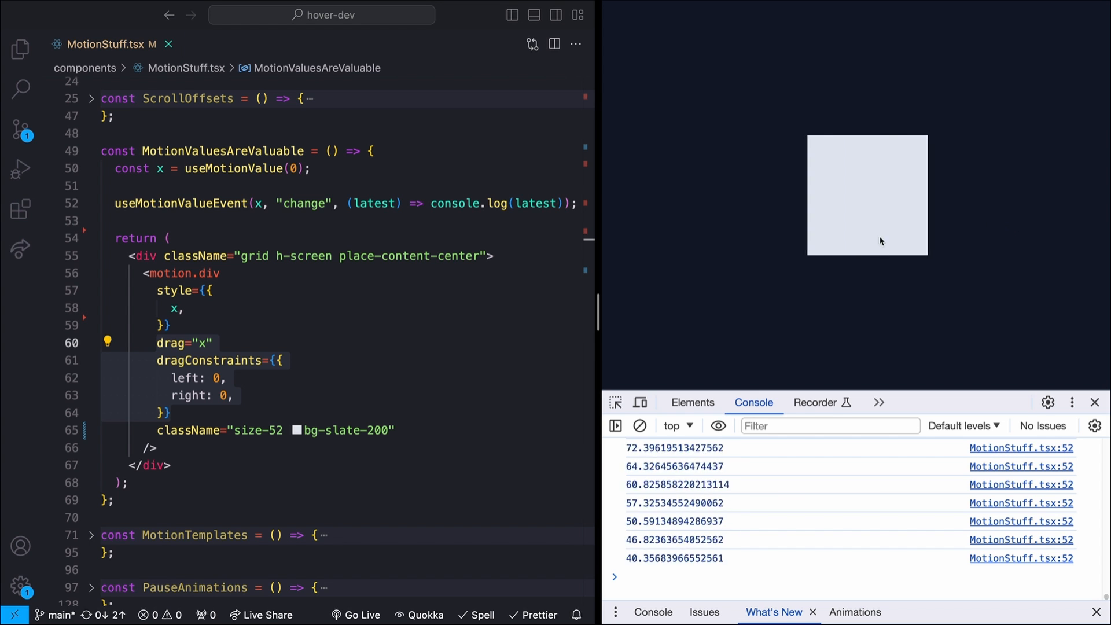
pyautogui.moveTo(882, 242); pyautogui.dragTo(859, 258)
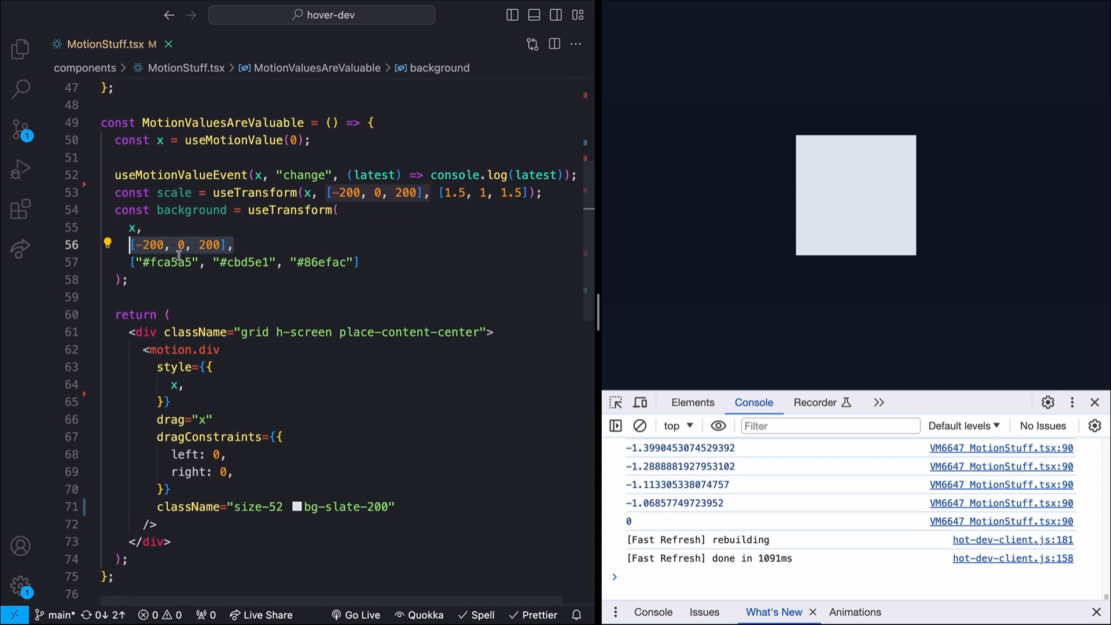
# Declare const scale = useTransform(x, [-200, 0, 200], [1.5, 1, 1.5])
pyautogui.write('scale')
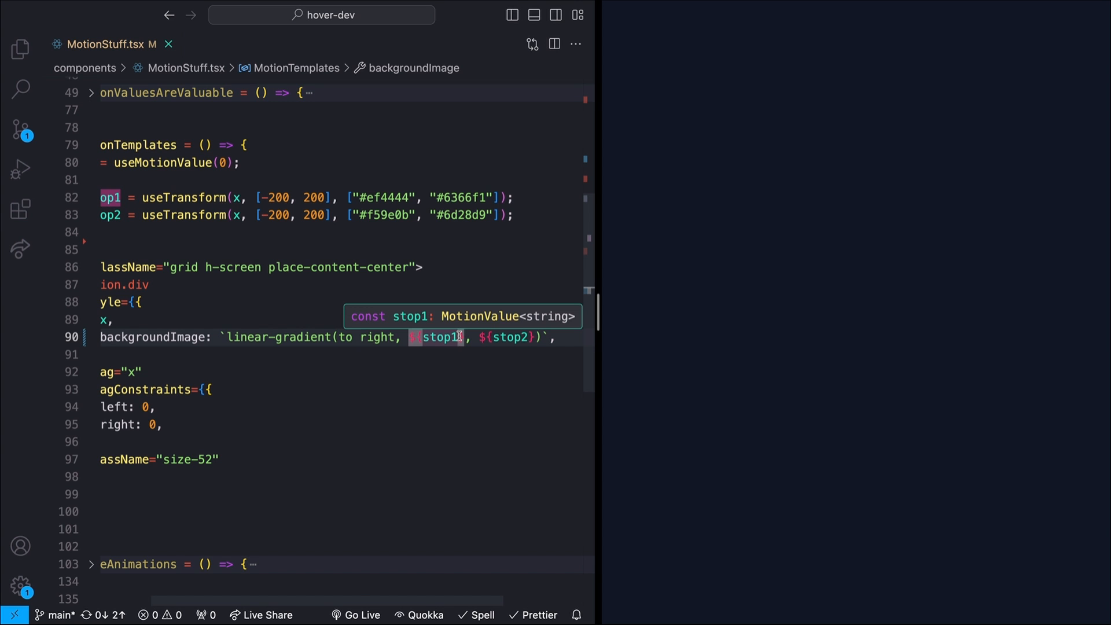
# Complete the useMotionTemplate gradient with .get and slide the box to shift its colours
pyautogui.write('.get')
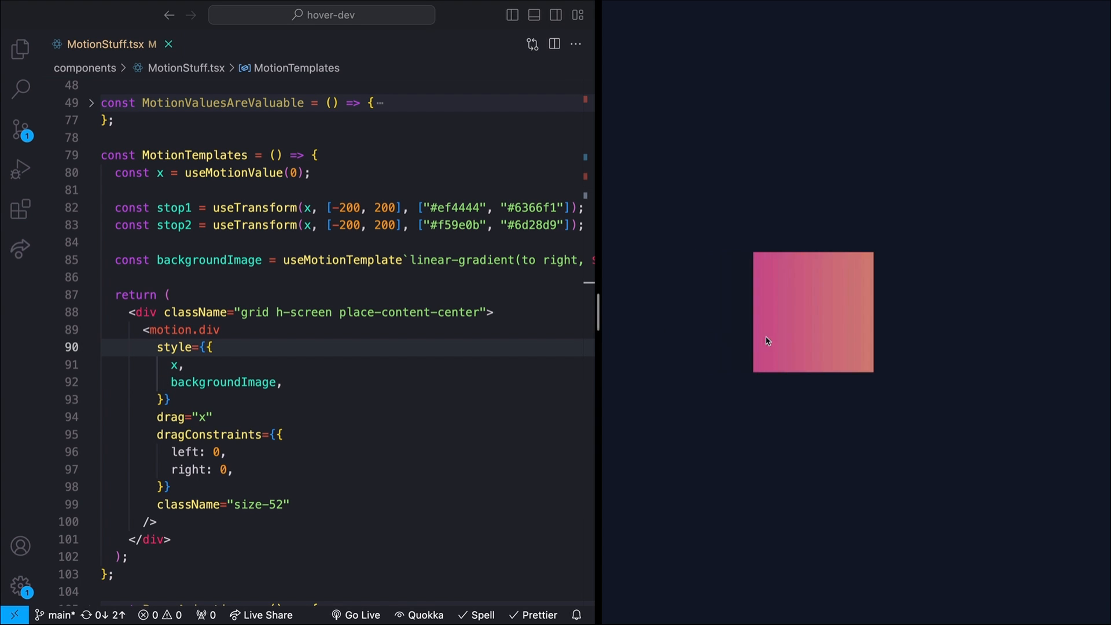
pyautogui.moveTo(769, 340); pyautogui.dragTo(876, 340)
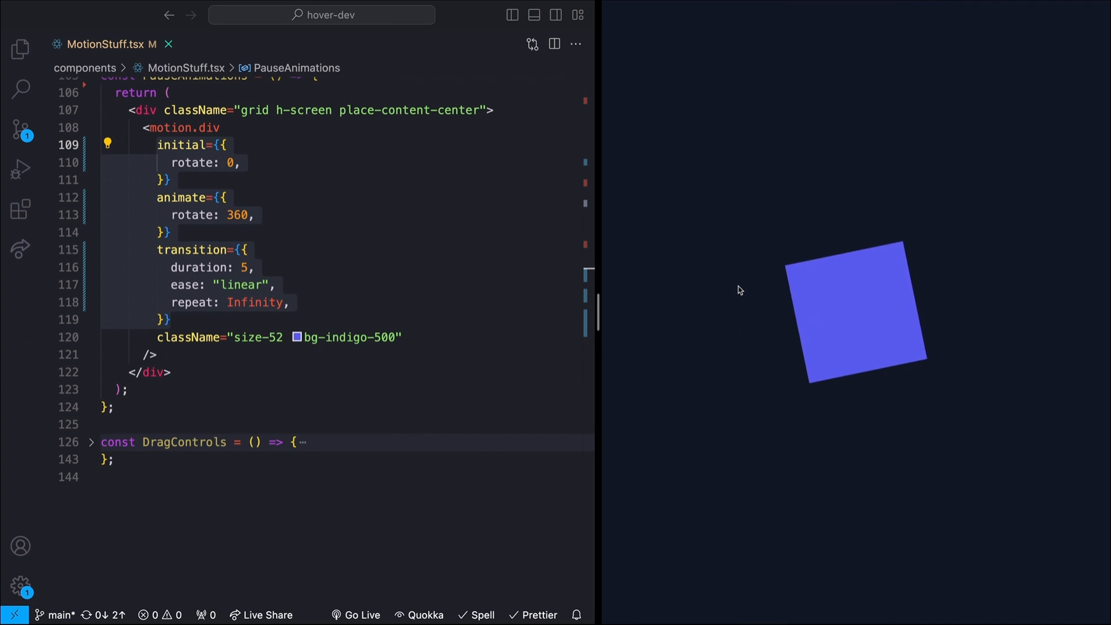
pyautogui.moveTo(872, 307)
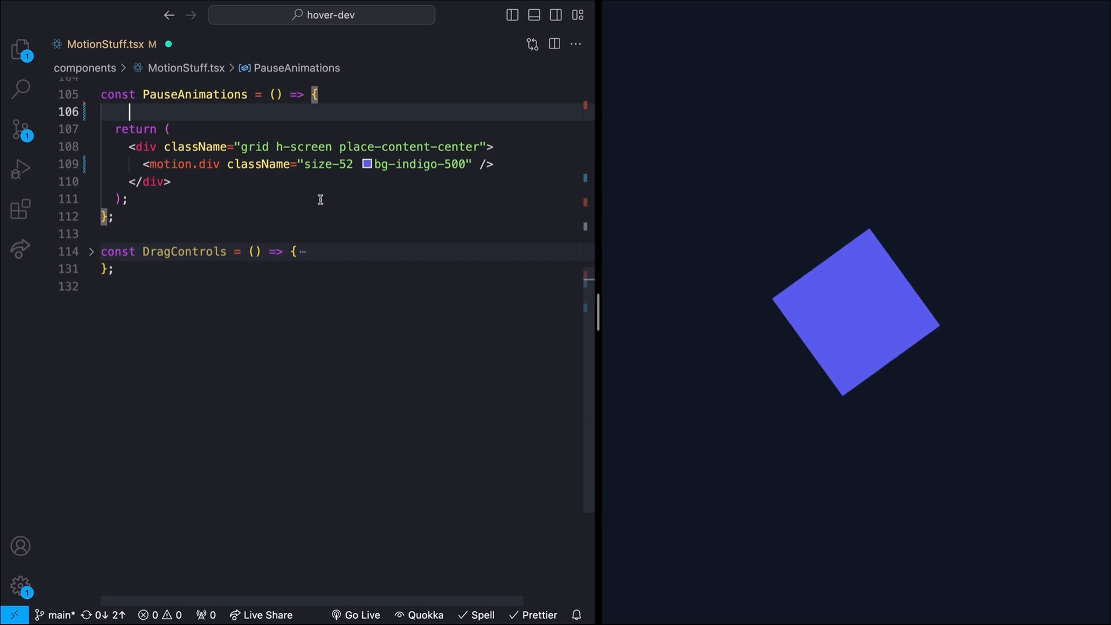
# Add const rotate = useMotionValue(0), a style prop and an empty useEffect to PauseAnimations
pyautogui.write('const rotate = useMotionValue(0);')
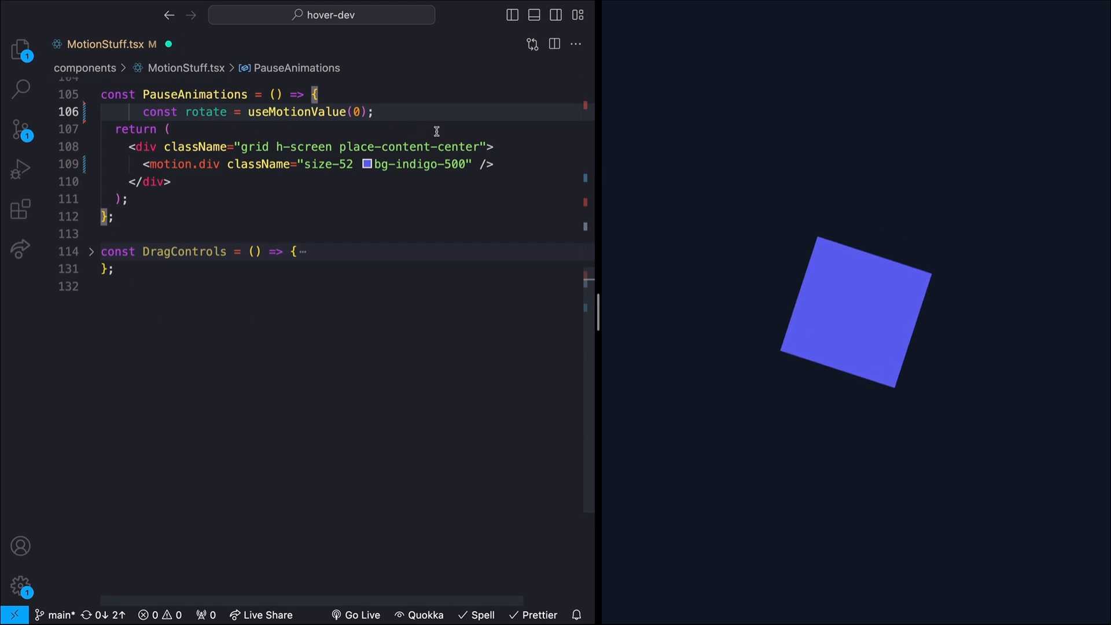
pyautogui.write('style={{')
pyautogui.write('rotate,')
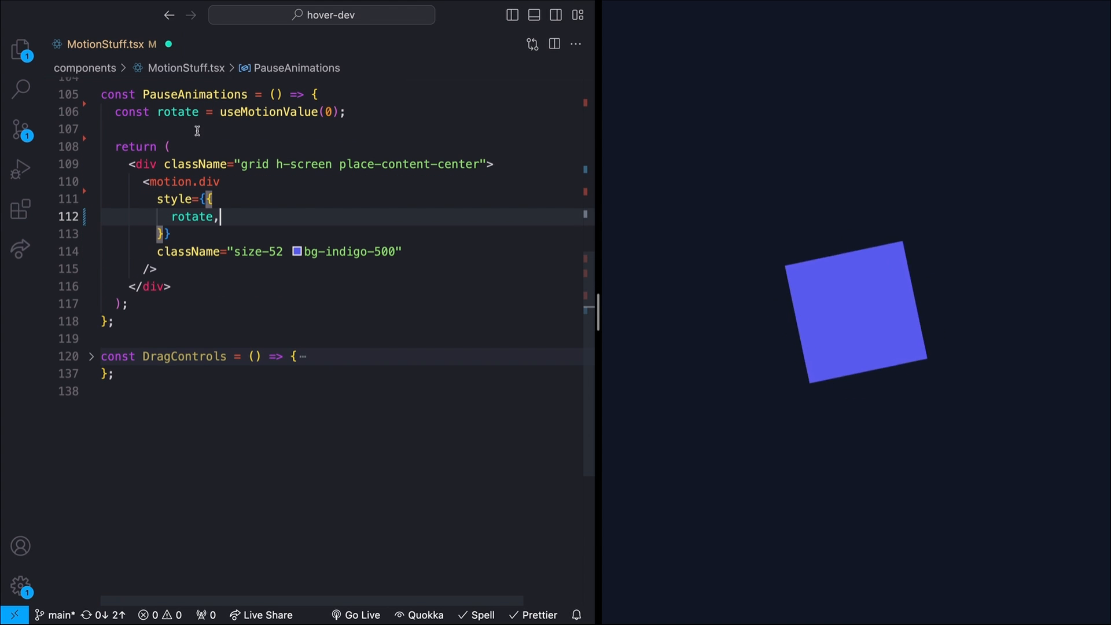
pyautogui.write('use')
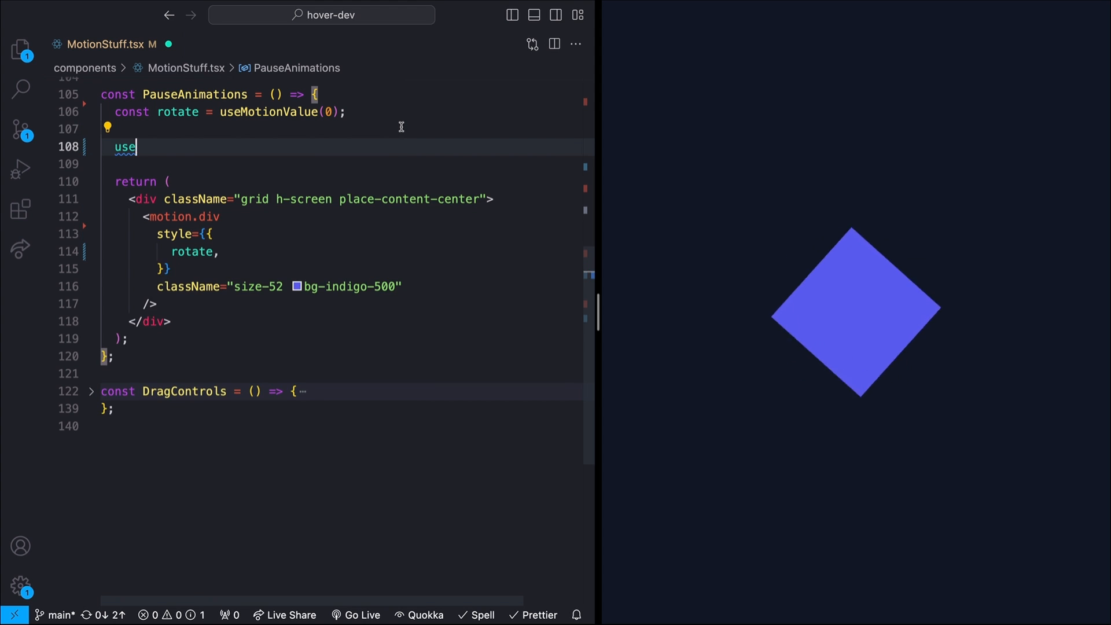
pyautogui.write('Effect(() => {}, [])')
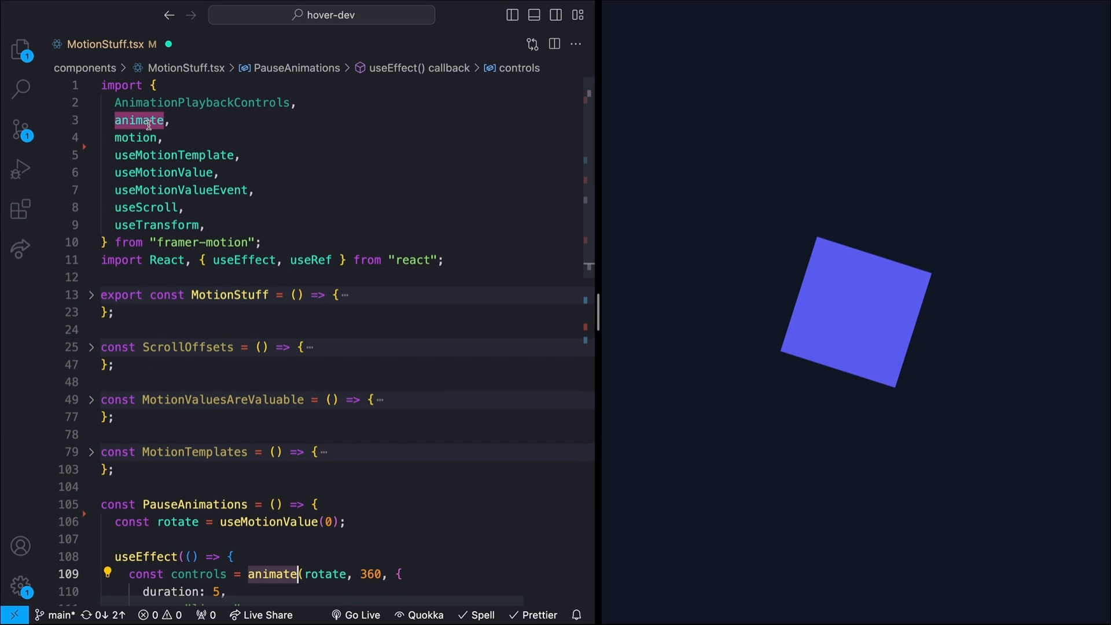
pyautogui.scroll(-3)
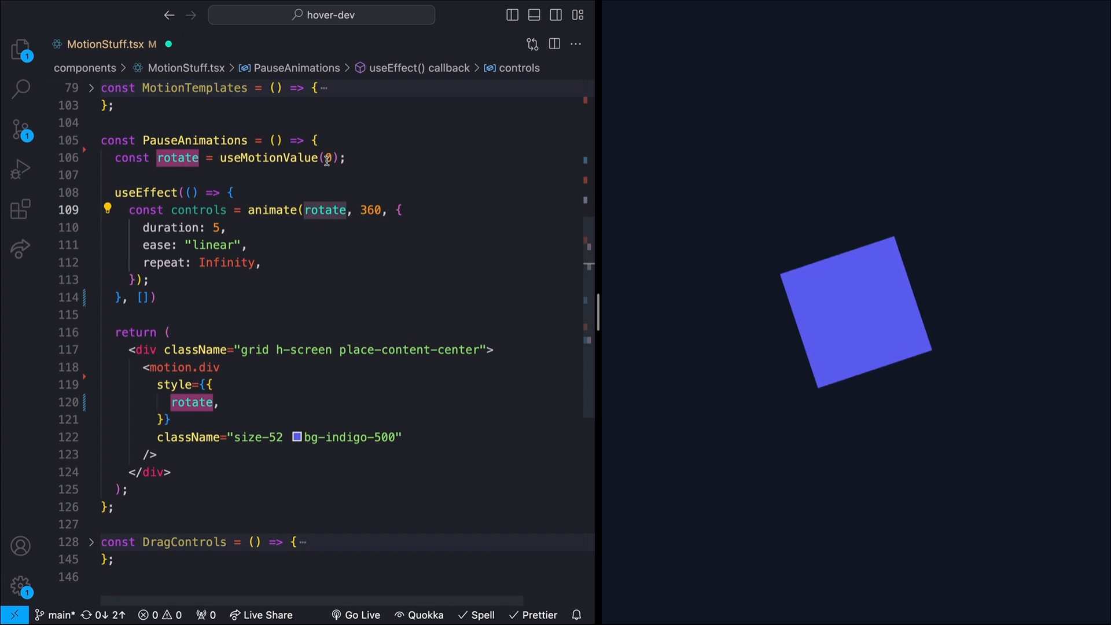
pyautogui.moveTo(359, 210)
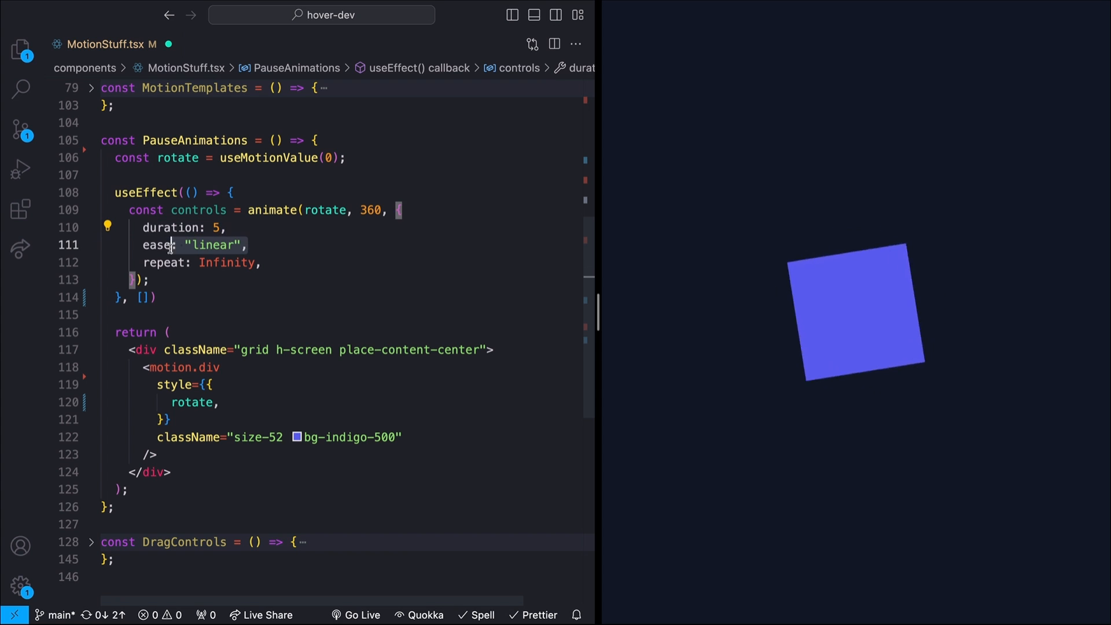
# Store the rotation's controls in const controlsRef = useRef<AnimationPlaybackControls | null>(null) via controlsRef.current
pyautogui.doubleClick(198, 210)
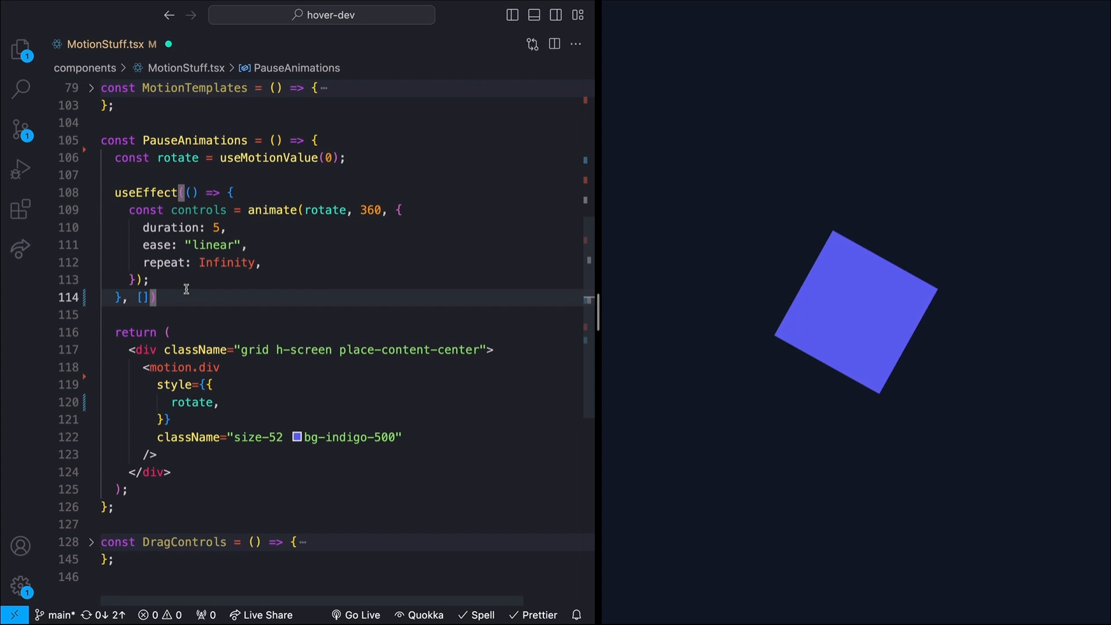
pyautogui.write('controls')
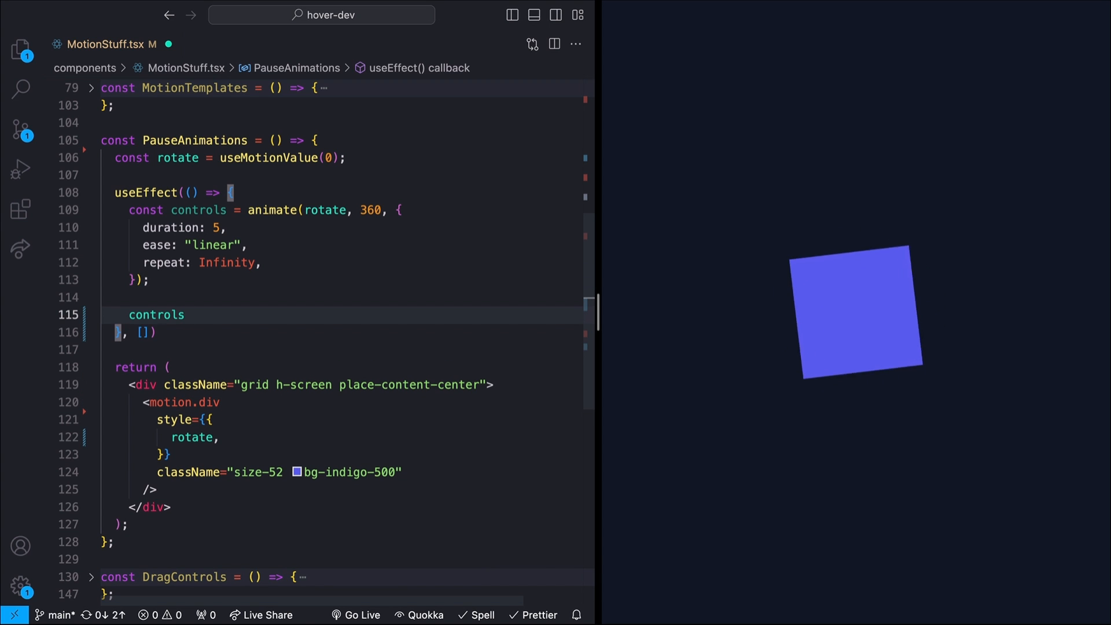
pyautogui.write('.')
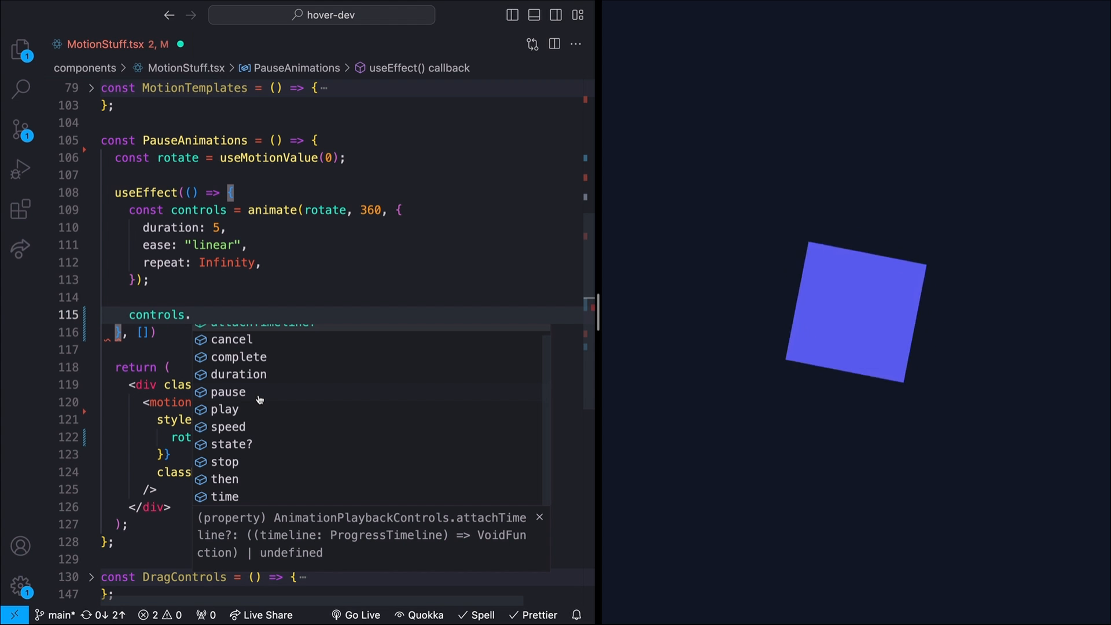
pyautogui.click(315, 140)
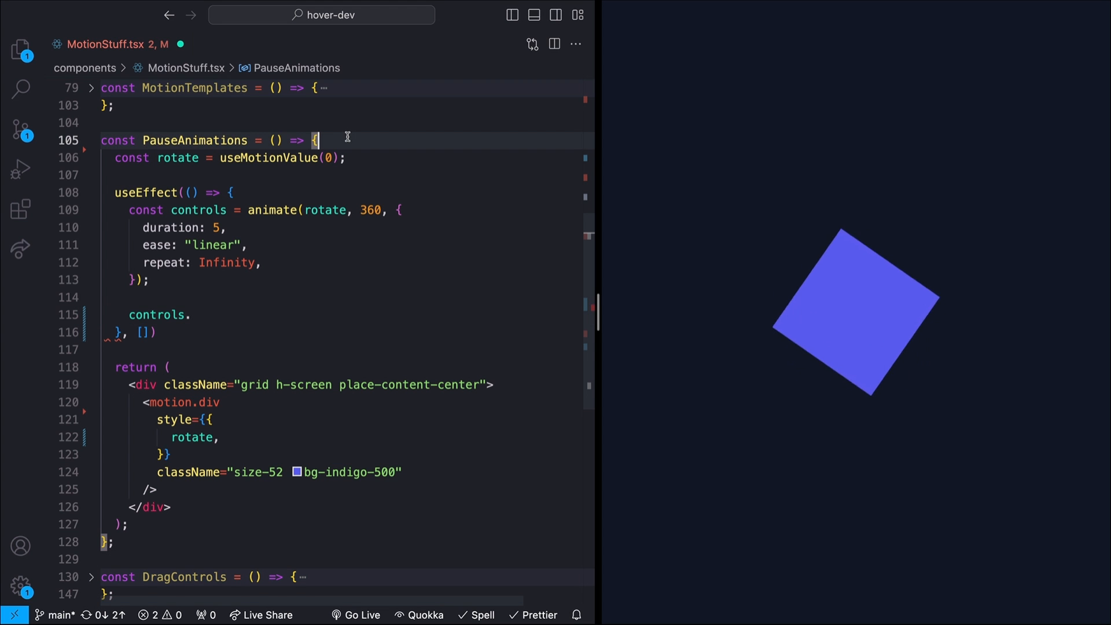
pyautogui.write('const controlsRef = useRef<AnimationPlaybackControls | null>(null);')
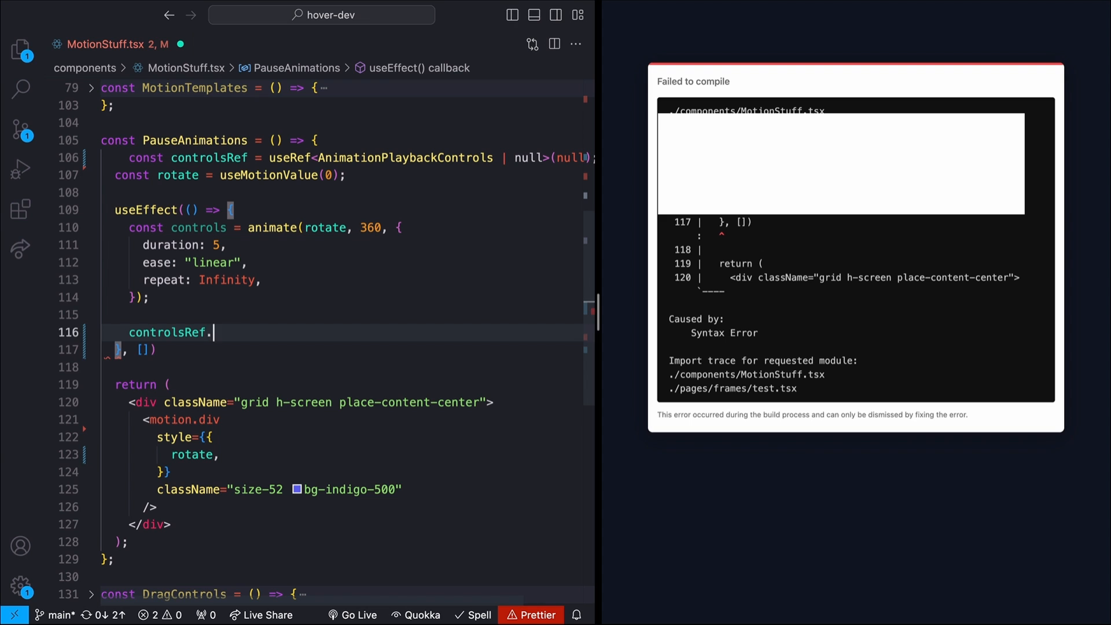
pyautogui.write('curre')
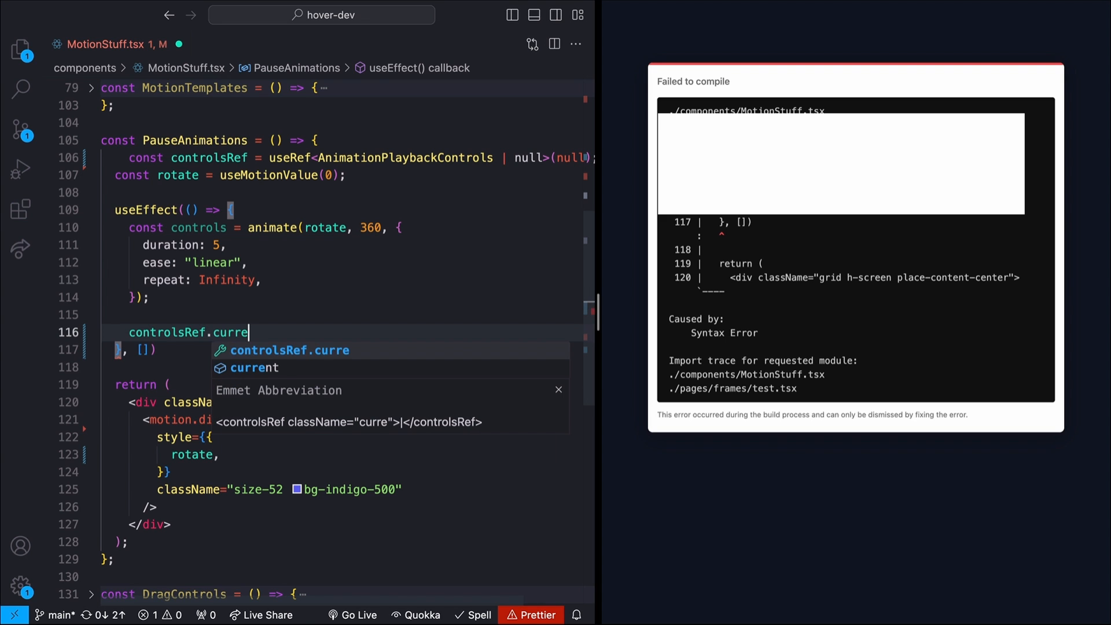
pyautogui.write('nt = controls;')
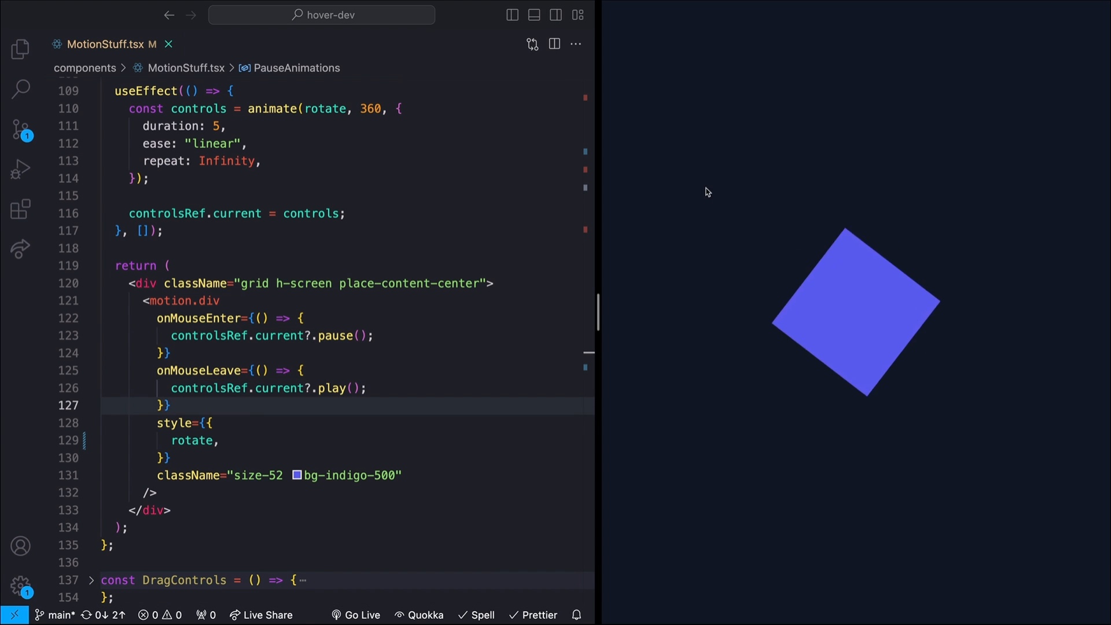
pyautogui.moveTo(850, 303)
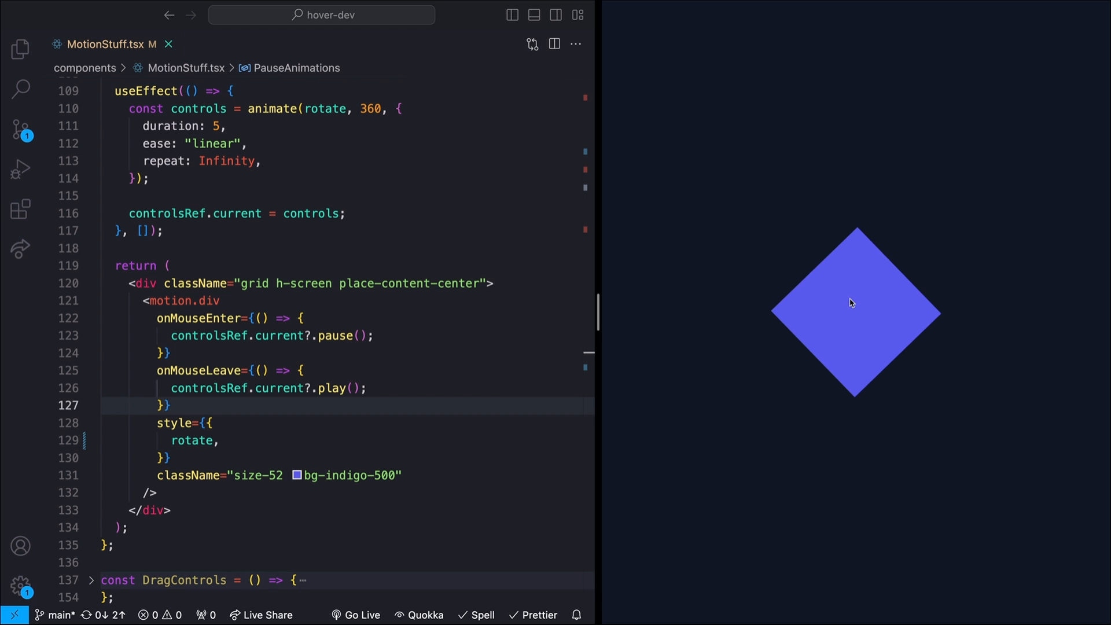
pyautogui.moveTo(714, 403)
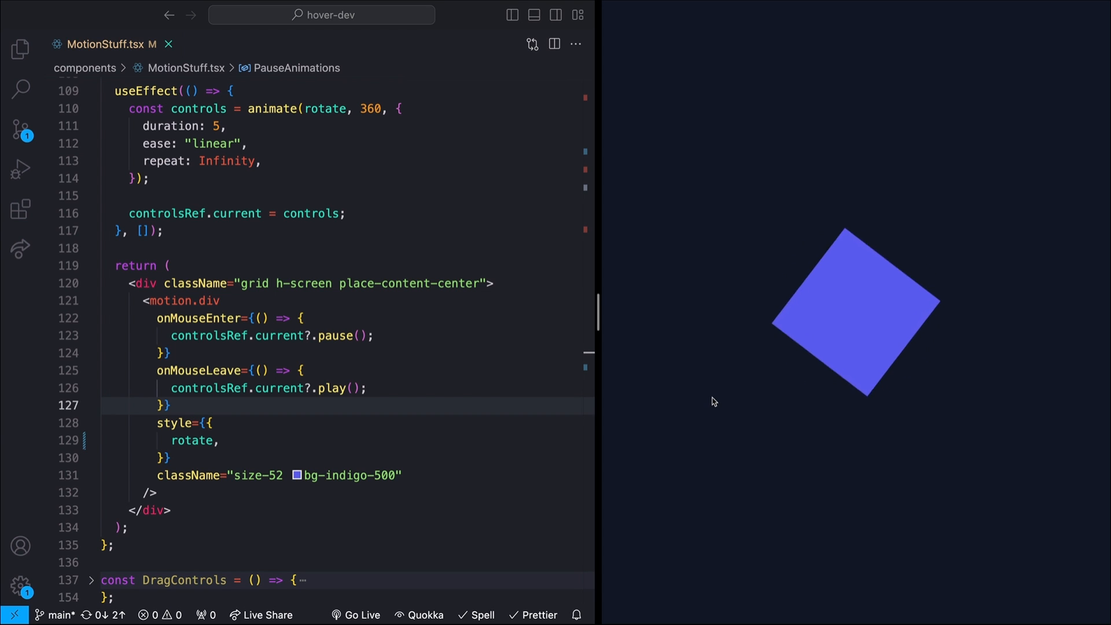
pyautogui.moveTo(838, 290)
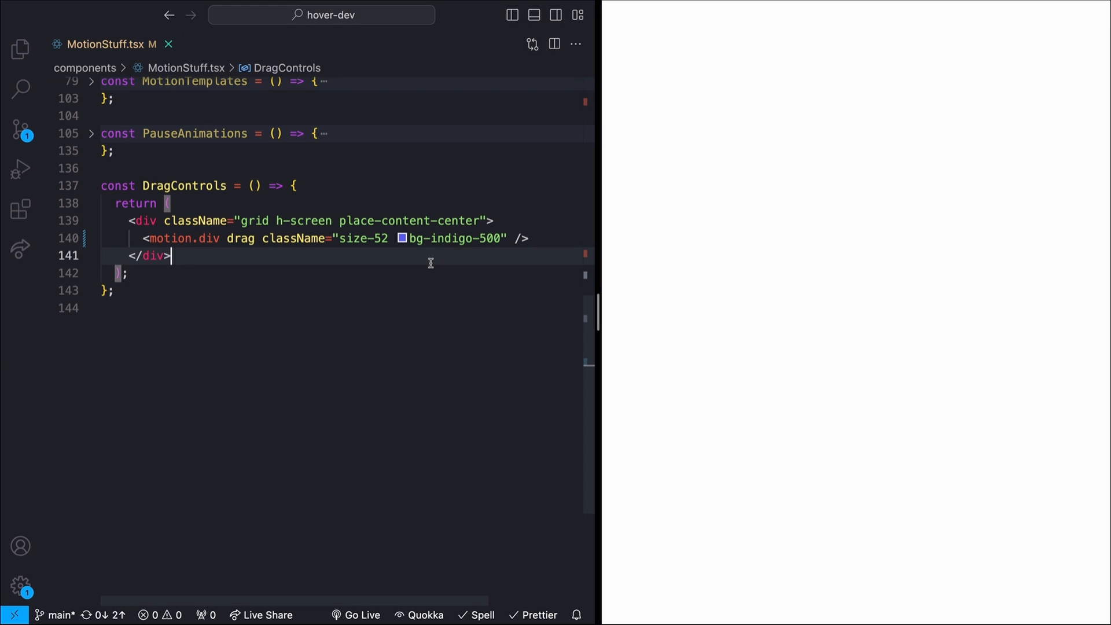
# Add dragConstraints top -200, bottom 200, left -100, right 100 and drag the box against each limit
pyautogui.write('dragConstraints={{')
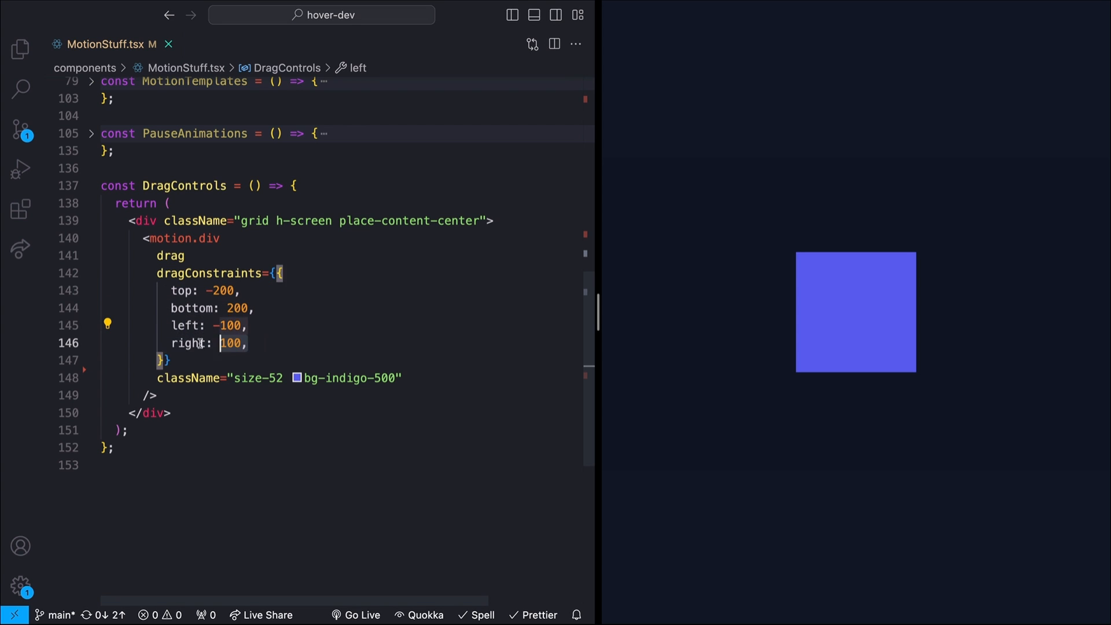
pyautogui.moveTo(856, 311); pyautogui.dragTo(914, 441)
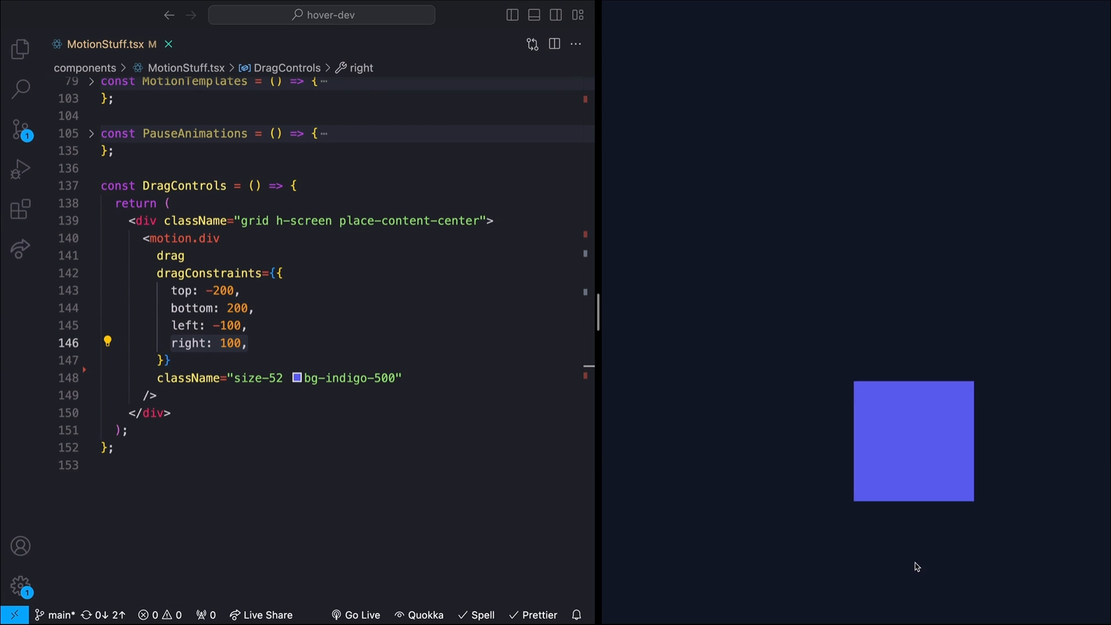
pyautogui.moveTo(913, 440); pyautogui.dragTo(965, 361)
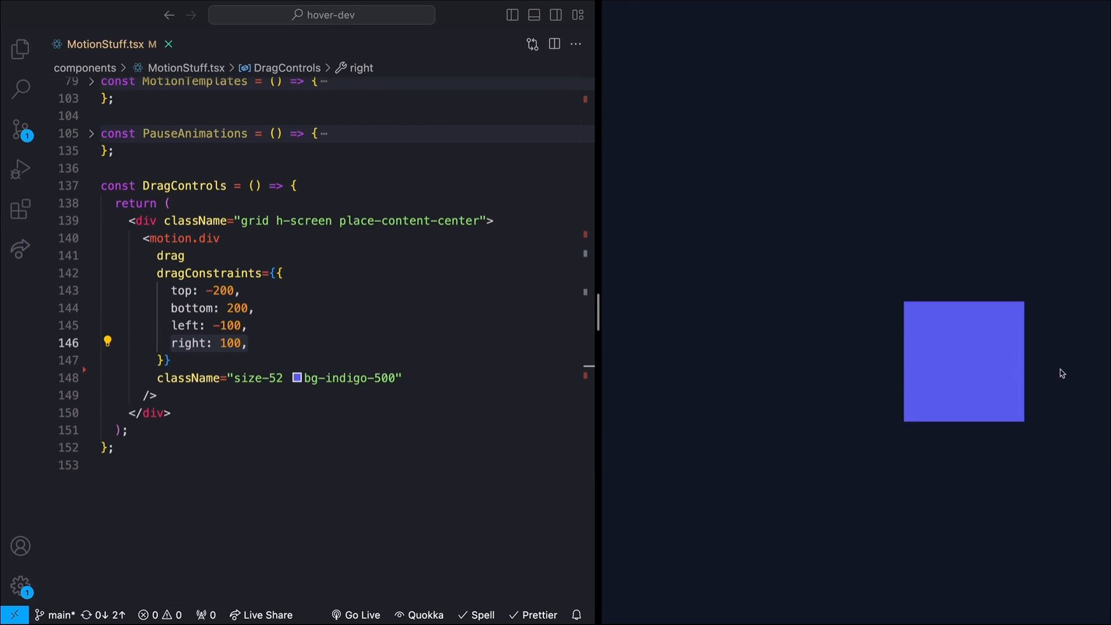
pyautogui.moveTo(964, 362); pyautogui.dragTo(975, 280)
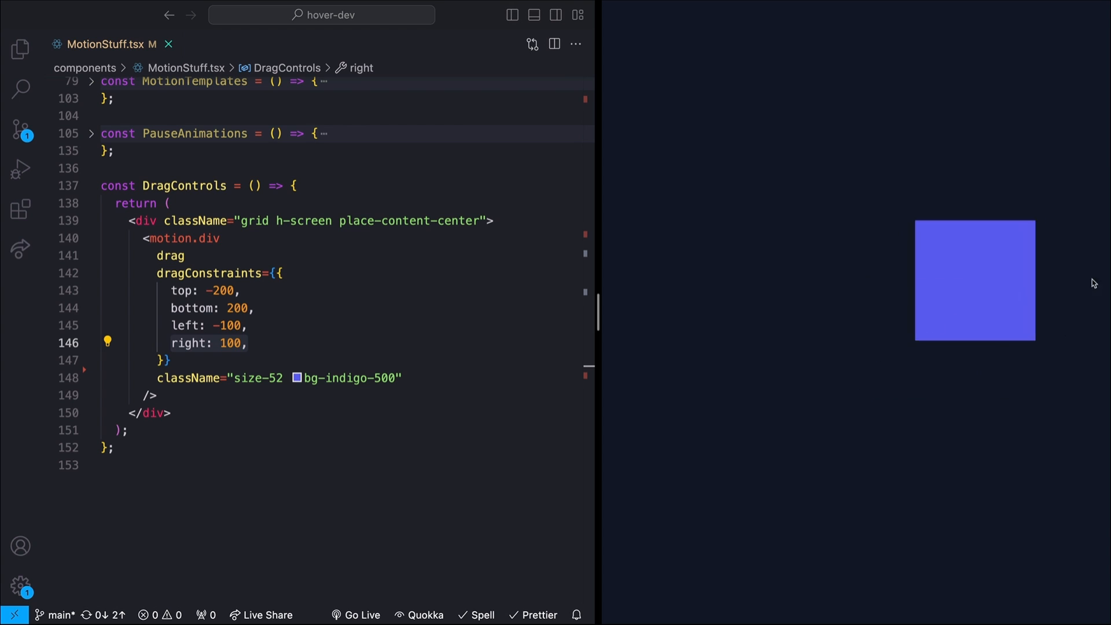
pyautogui.moveTo(975, 280); pyautogui.dragTo(678, 159)
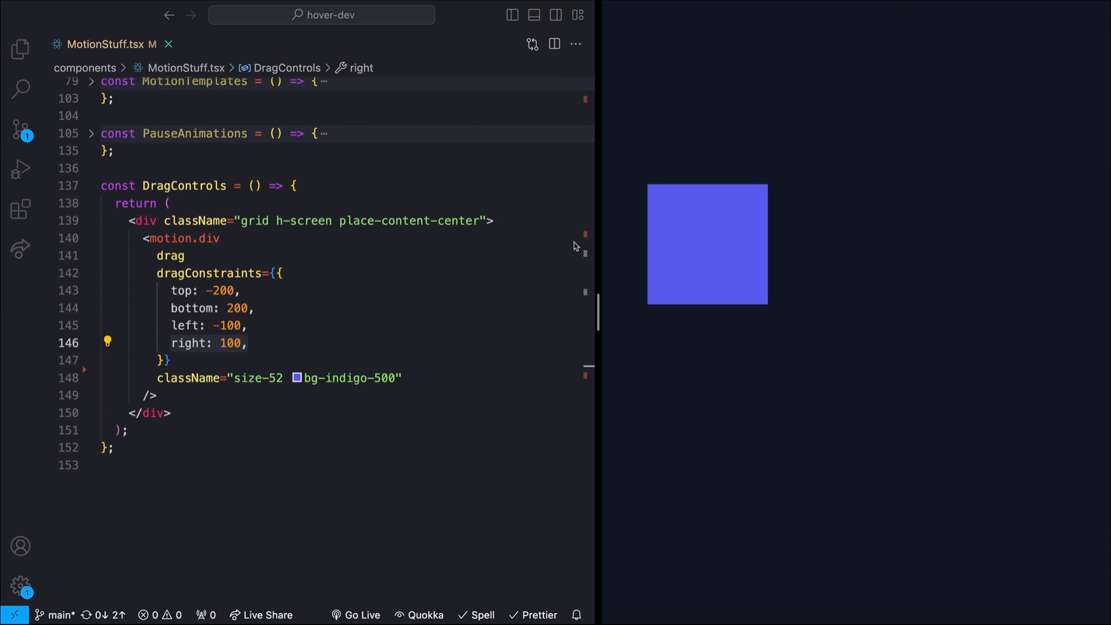
pyautogui.moveTo(706, 244); pyautogui.dragTo(930, 261)
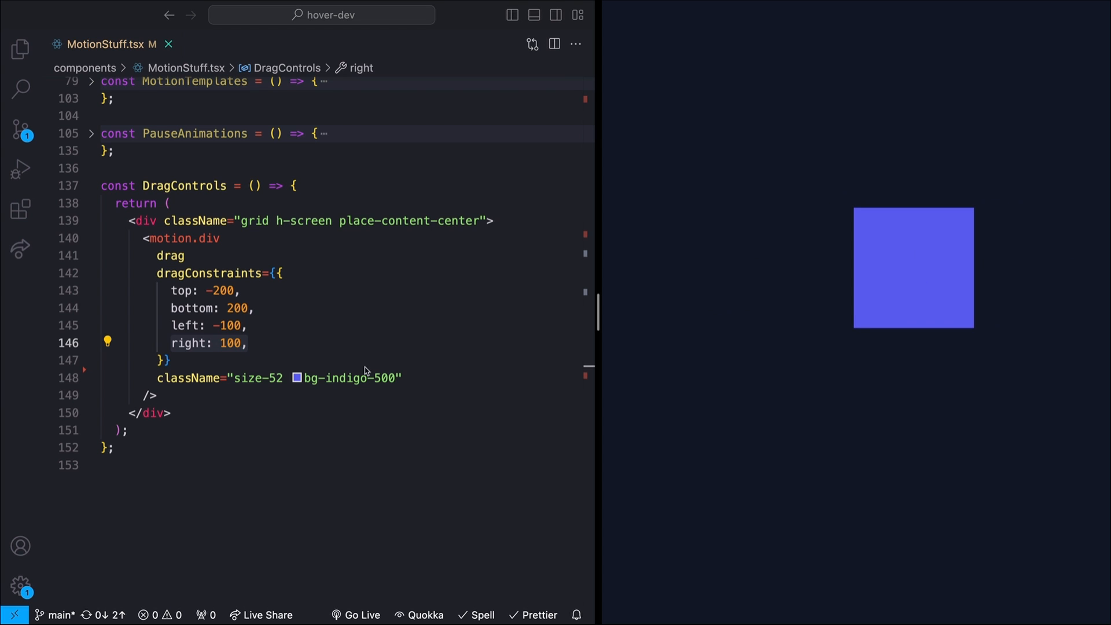
# Add dragElastic={0} after the constraints and drag the box to confirm no overshoot
pyautogui.click(165, 362)
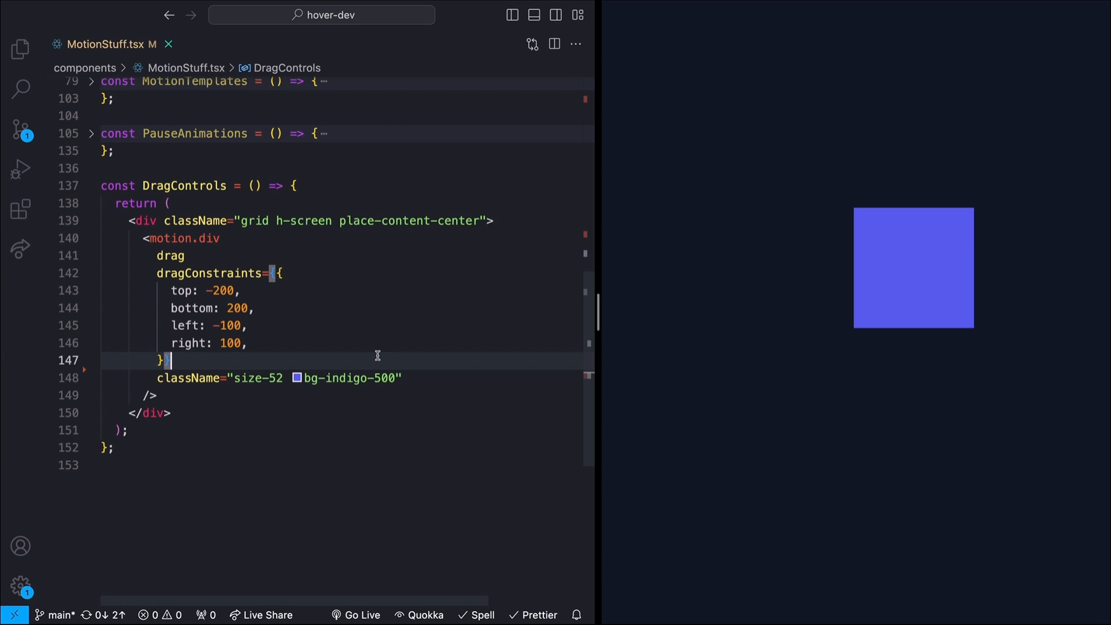
pyautogui.write('dragElastic={0}')
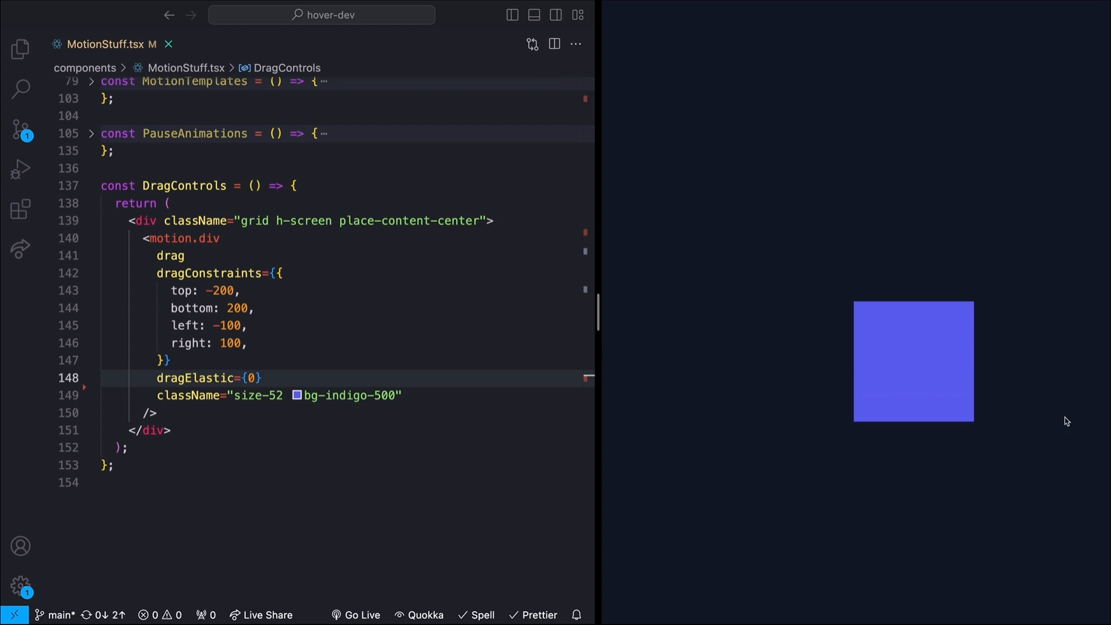
pyautogui.moveTo(914, 361); pyautogui.dragTo(797, 286)
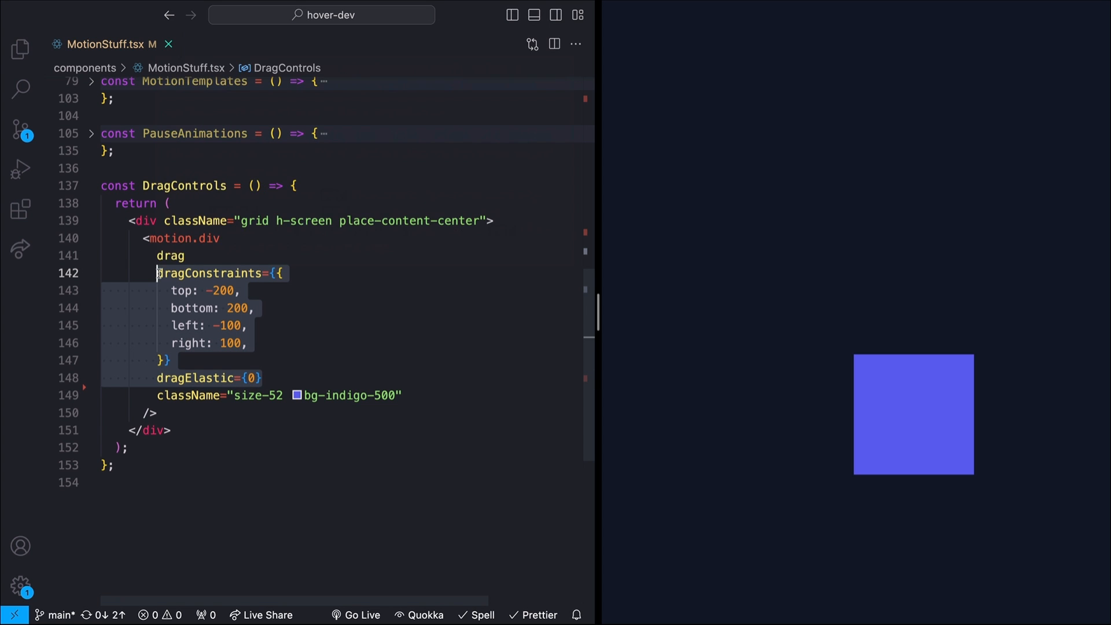
# Replace the constraint and elastic props with dragMomentum={false} and drag to confirm it stops where released
pyautogui.press('Delete')
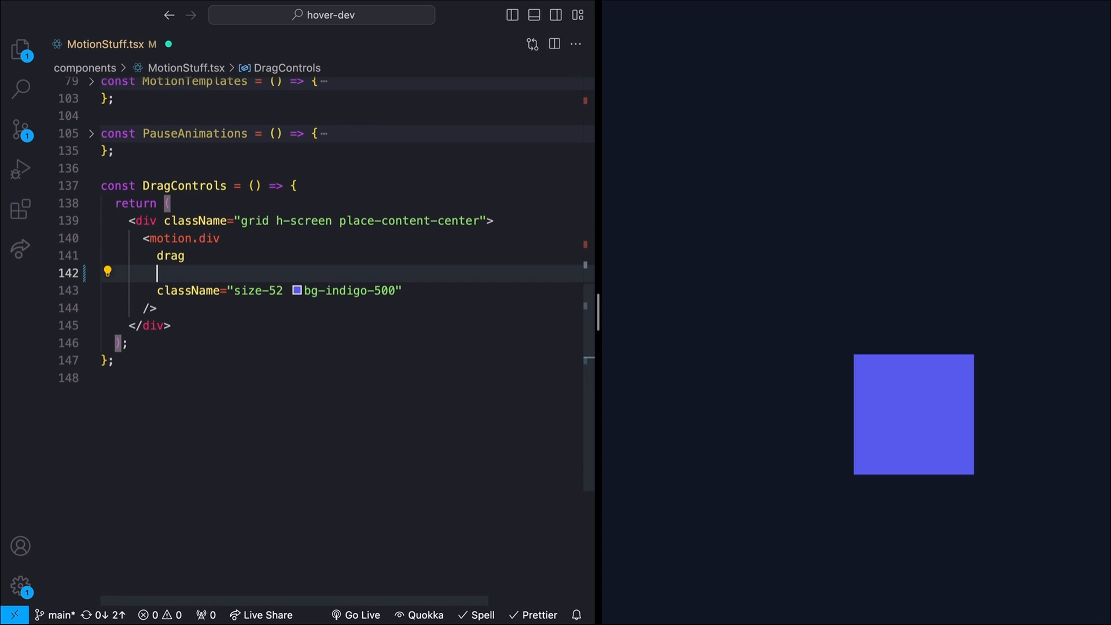
pyautogui.write('dragMomentum={false} className="size-52 bg-in')
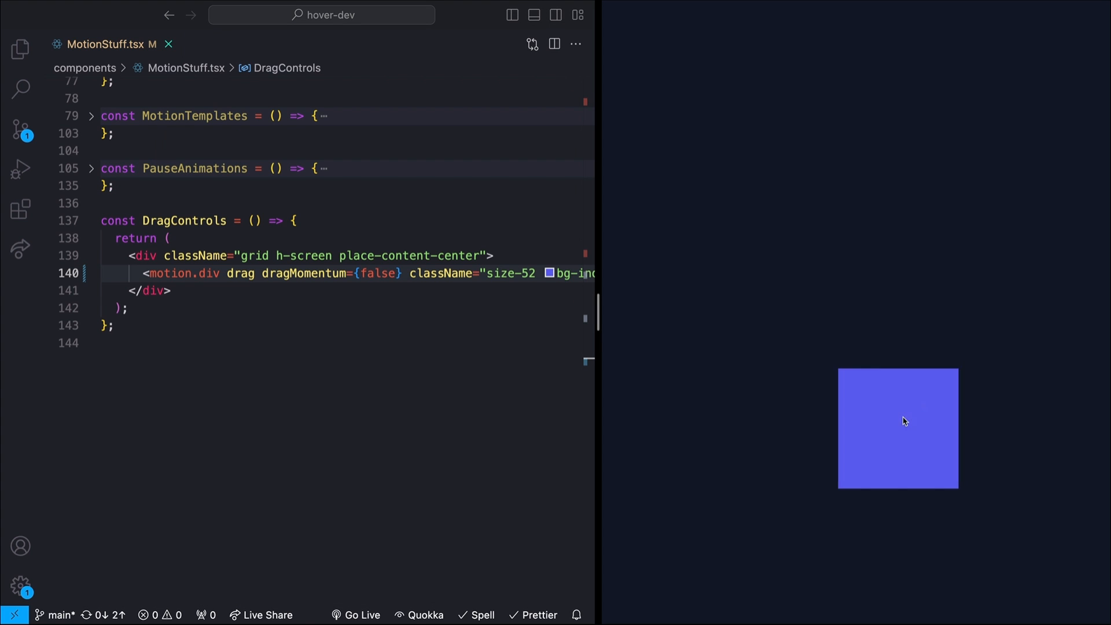
pyautogui.moveTo(904, 422); pyautogui.dragTo(971, 414)
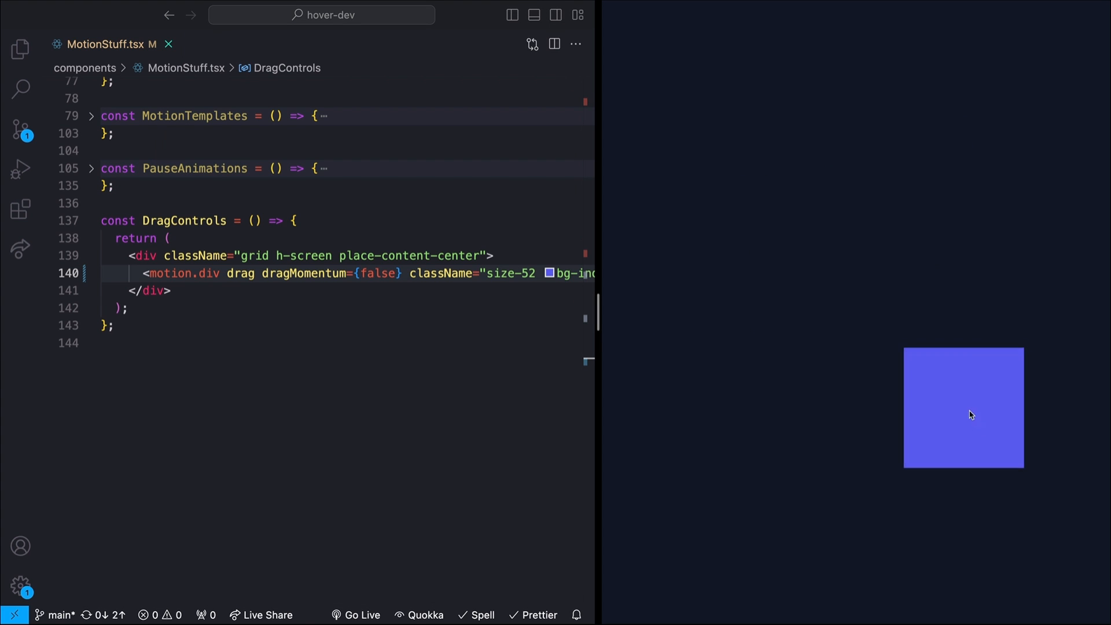
pyautogui.moveTo(964, 409); pyautogui.dragTo(621, 14)
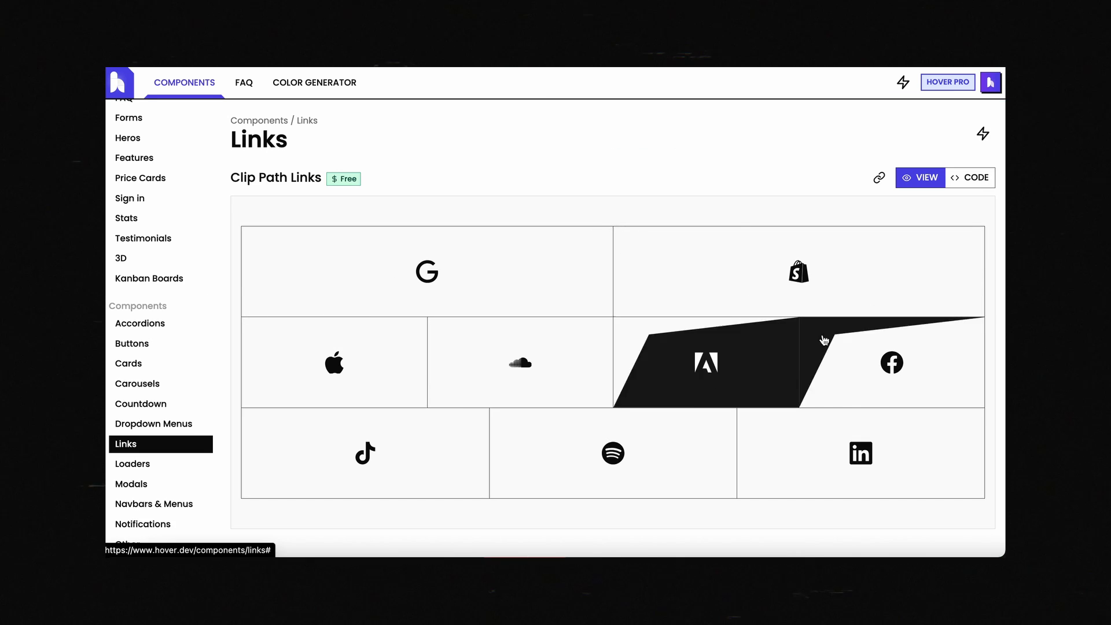
# Browse the hover.dev Loaders examples down past Path Finder to the Shuffle and Bar loaders
pyautogui.click(132, 463)
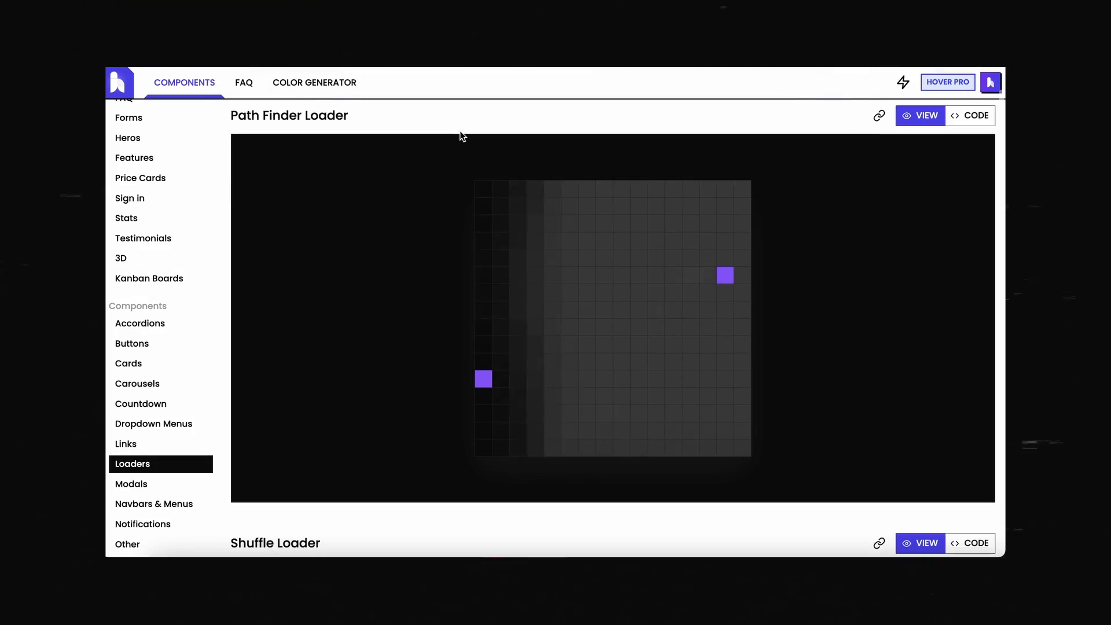
pyautogui.scroll(-3)
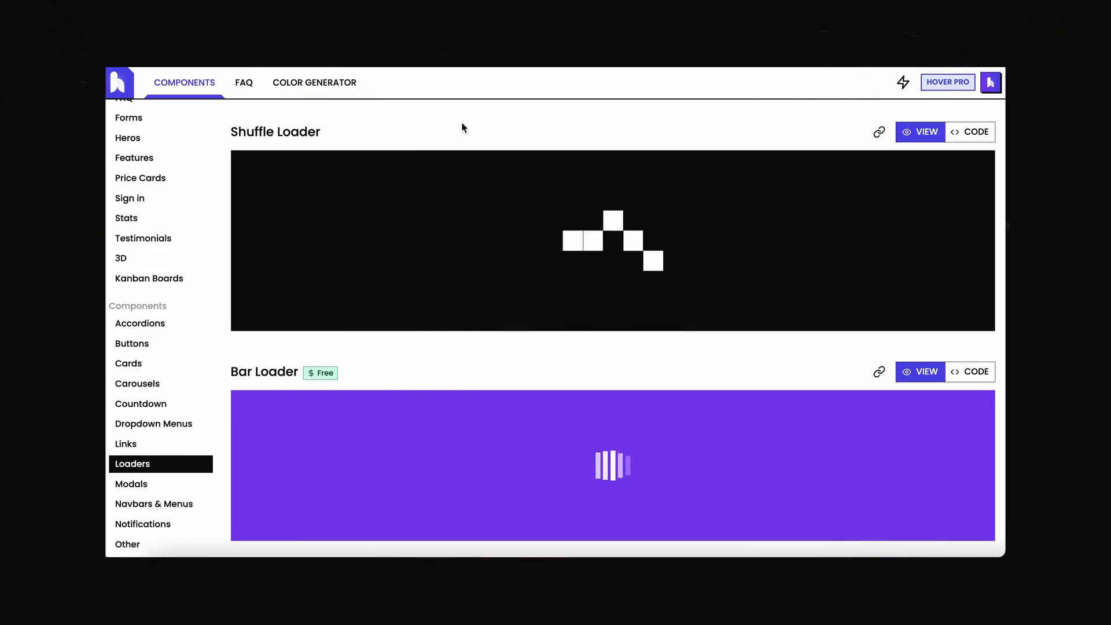